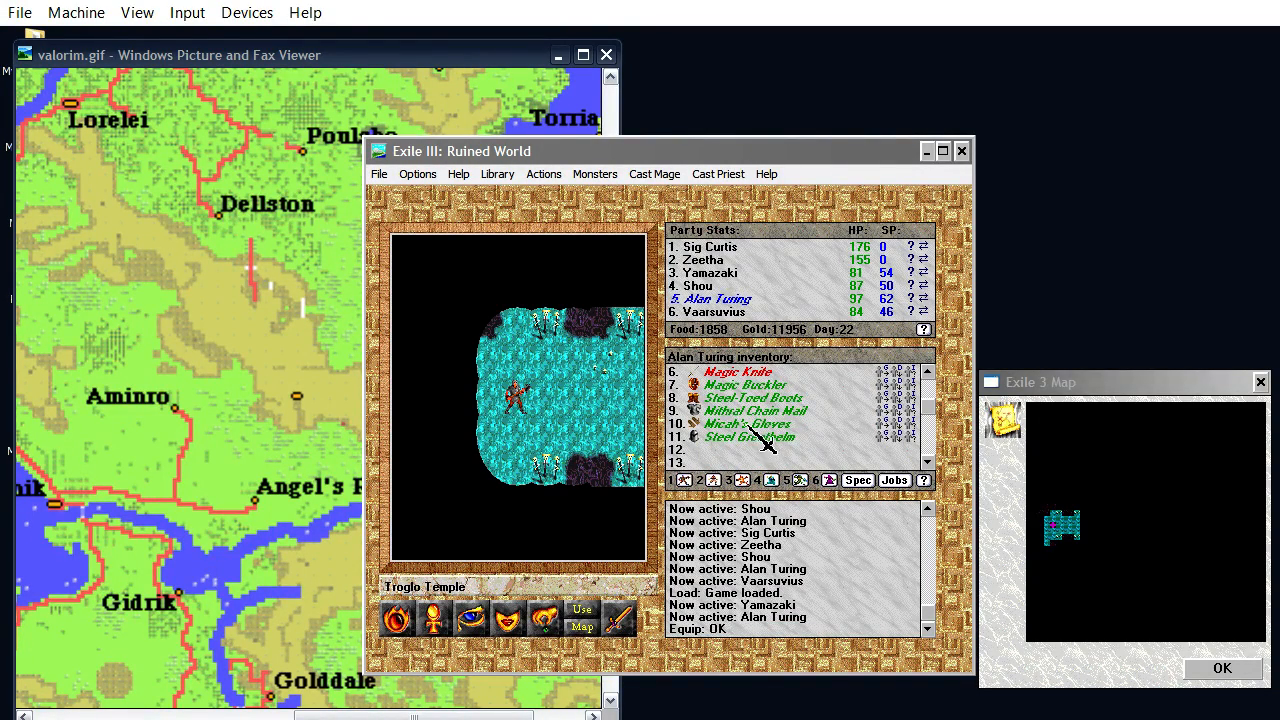
# Walk the party into the temple and dismiss the entrance sign after reading it
pyautogui.click(710, 272)
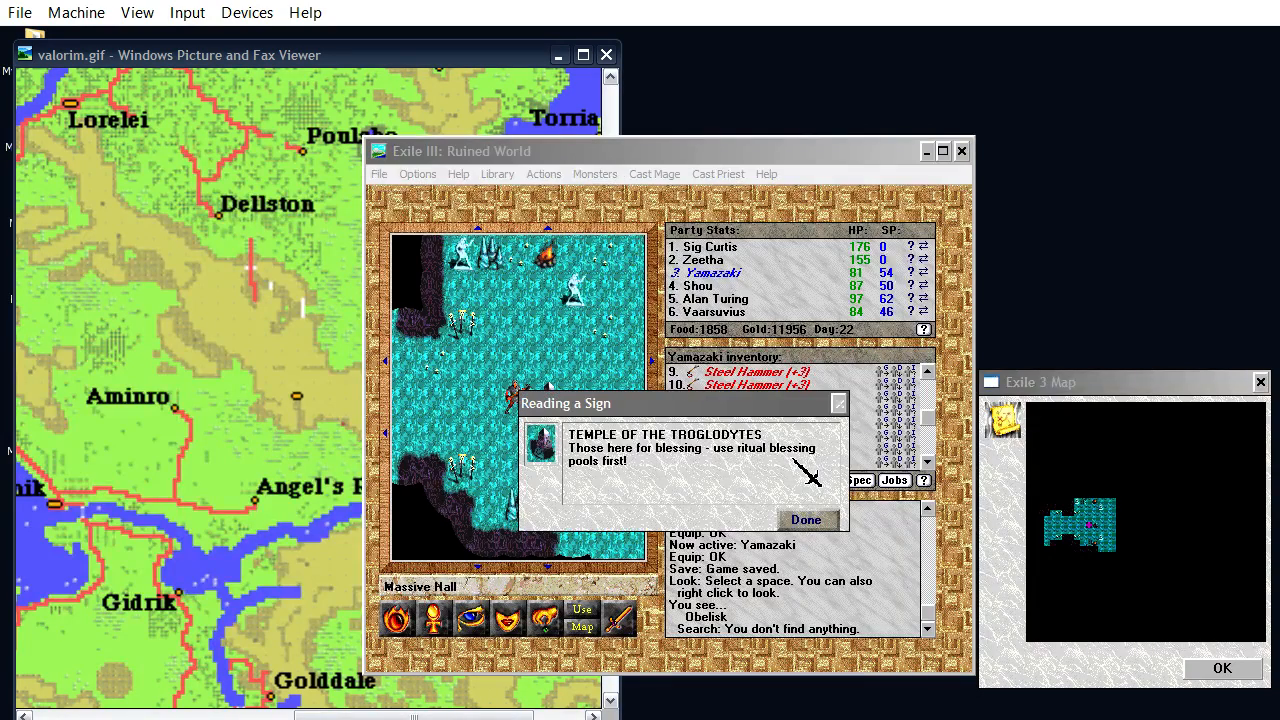
pyautogui.click(806, 520)
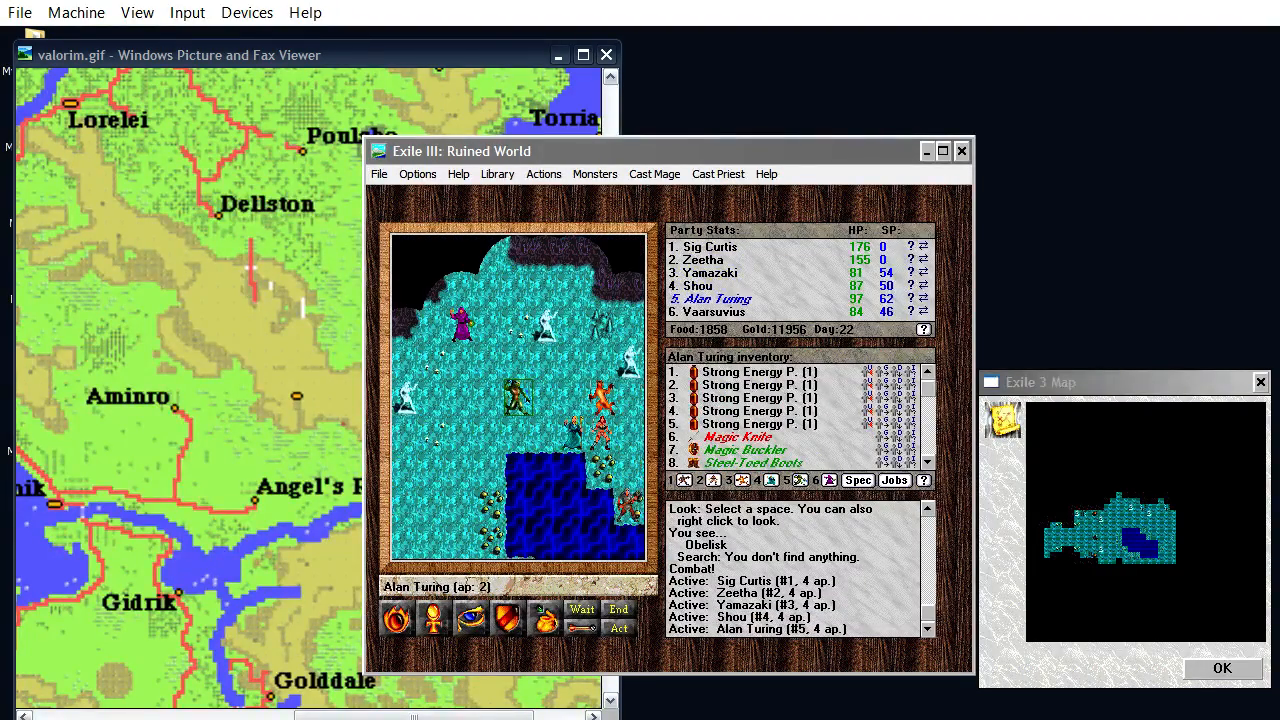
# Cast a mage spell, then cast the chosen priest buff on the party
pyautogui.click(654, 172)
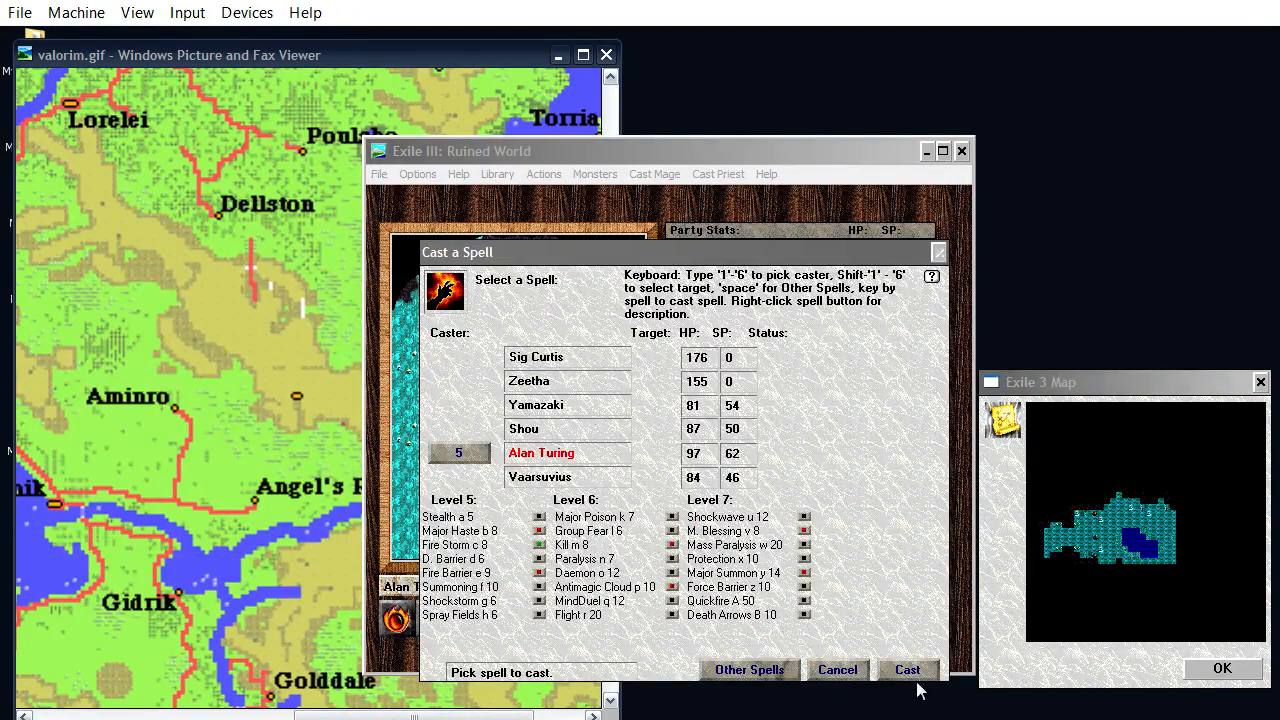
pyautogui.moveTo(884, 672)
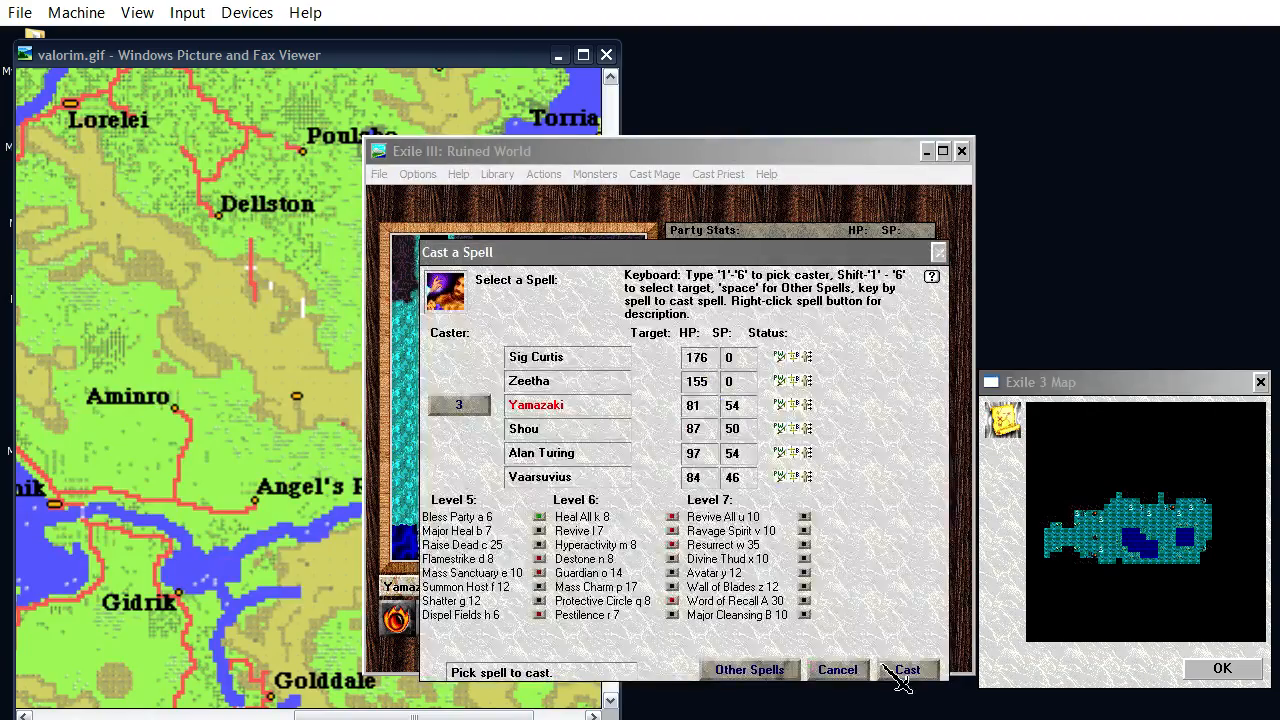
pyautogui.click(904, 668)
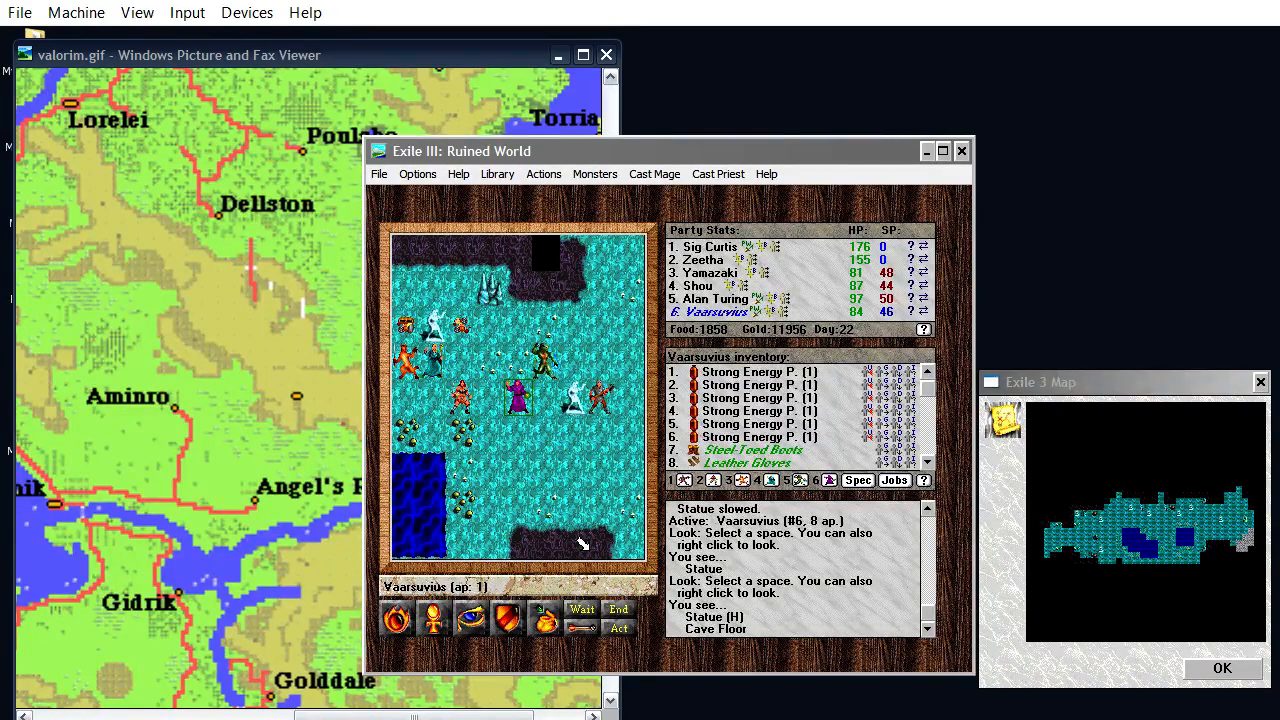
# Cast a mage attack spell, then switch to level 1-4 spells and cast a low-level one
pyautogui.click(654, 172)
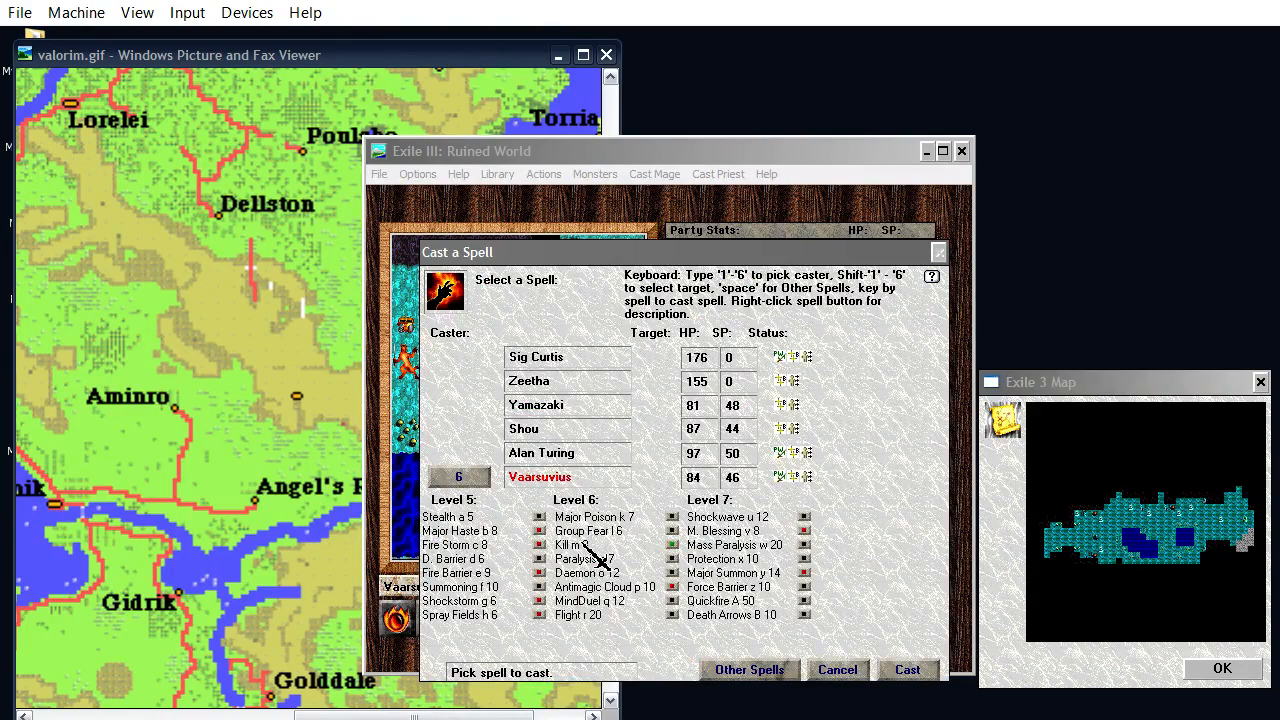
pyautogui.click(836, 668)
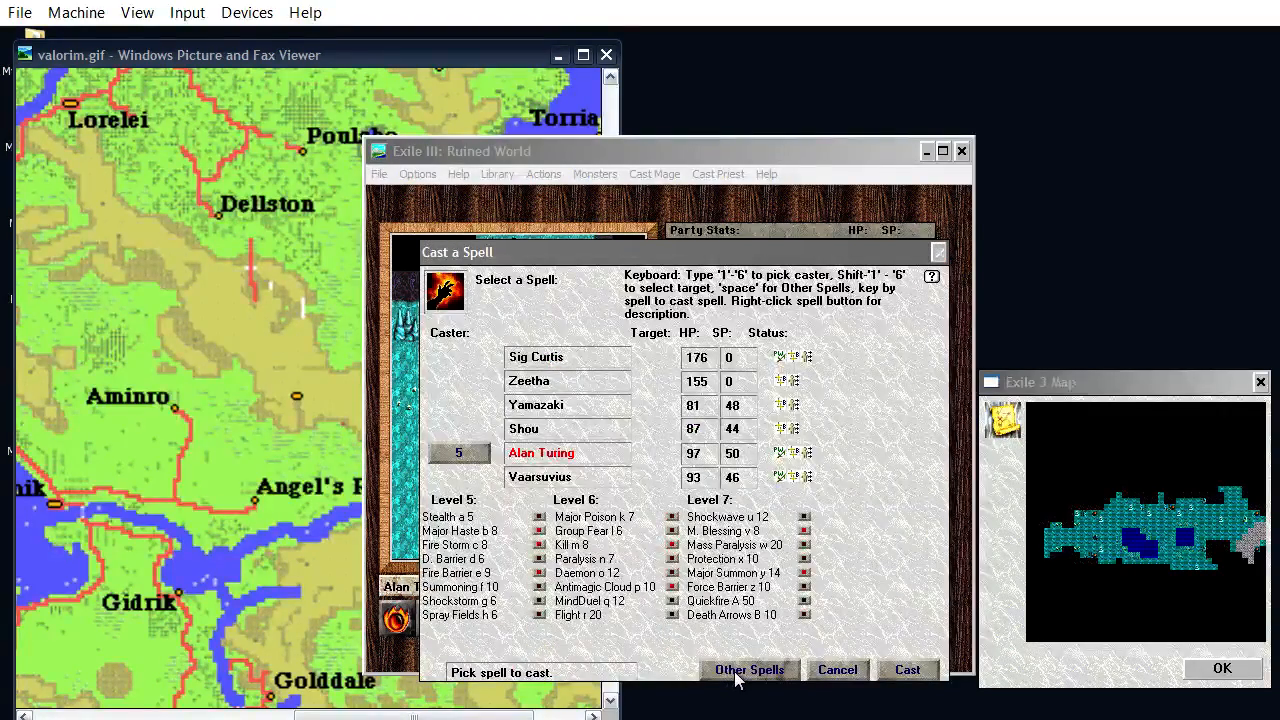
pyautogui.click(906, 670)
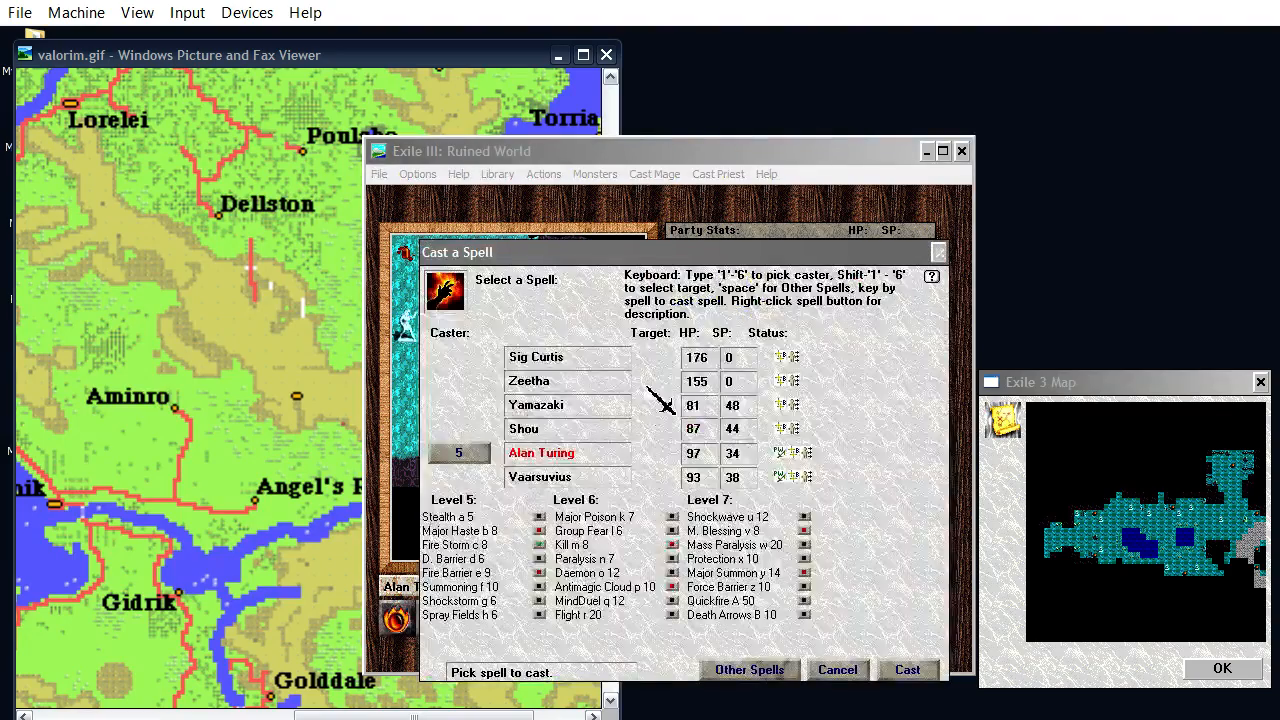
pyautogui.click(748, 670)
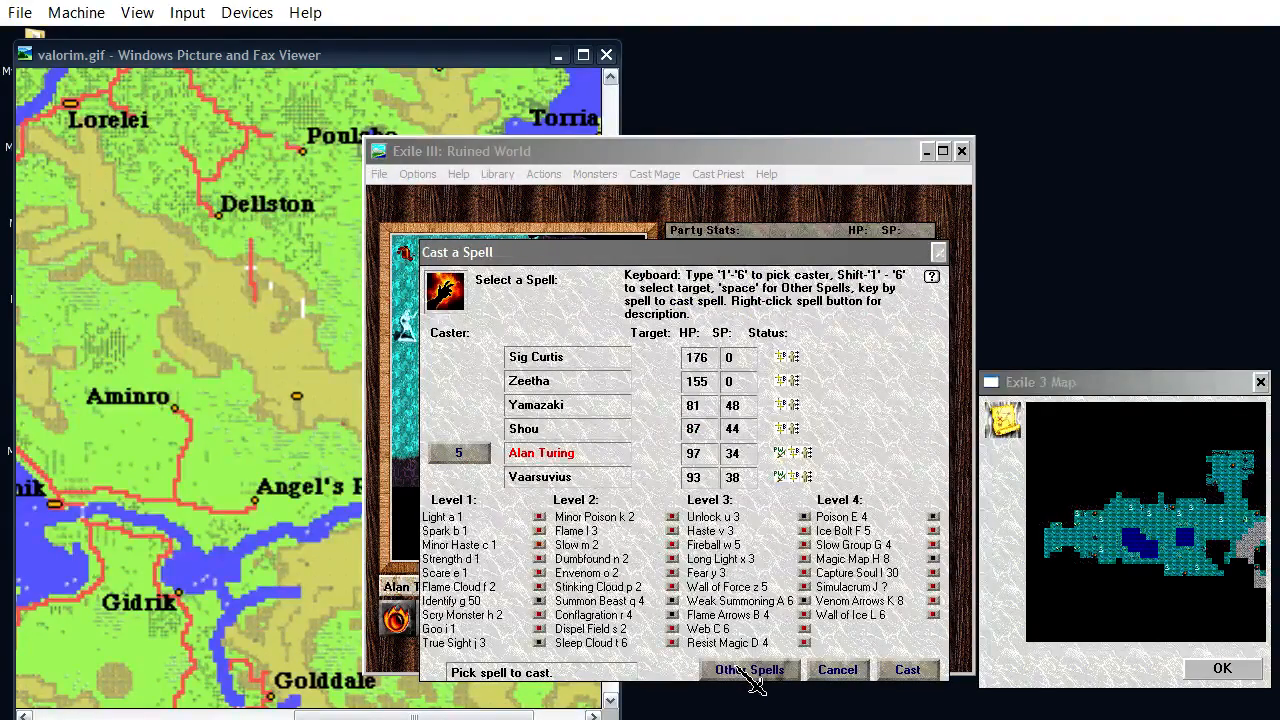
pyautogui.click(908, 668)
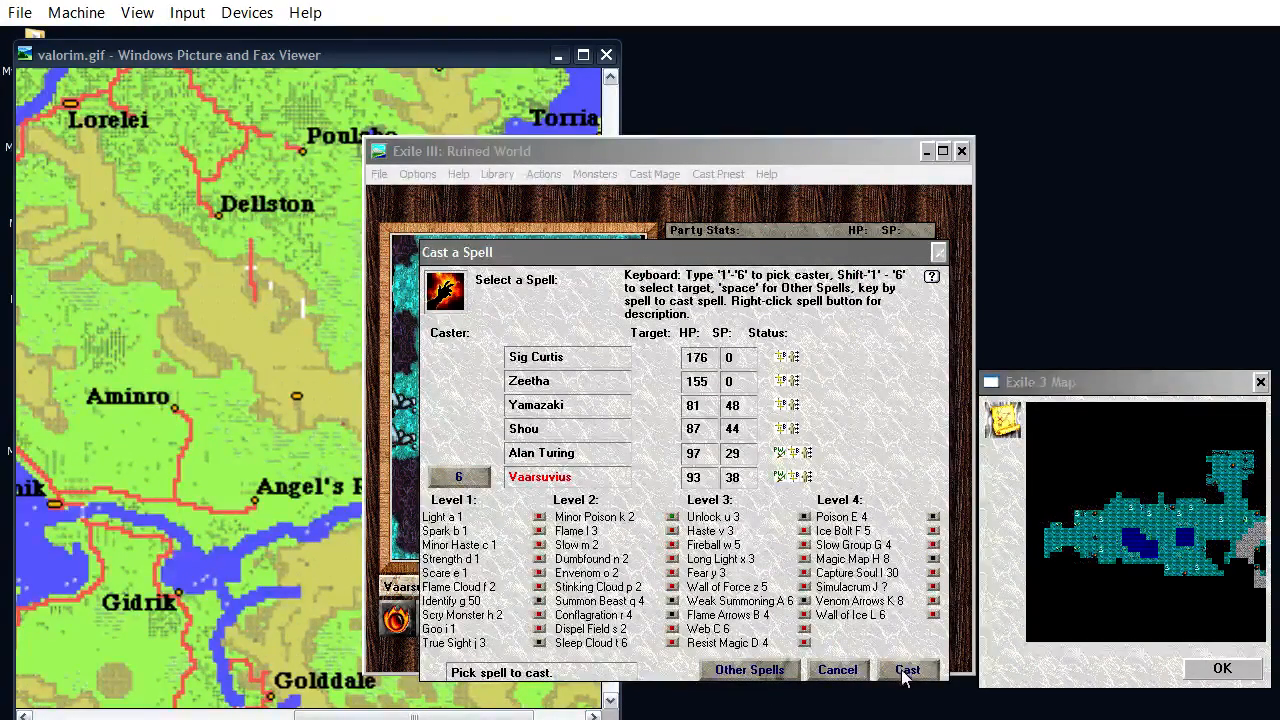
pyautogui.click(906, 668)
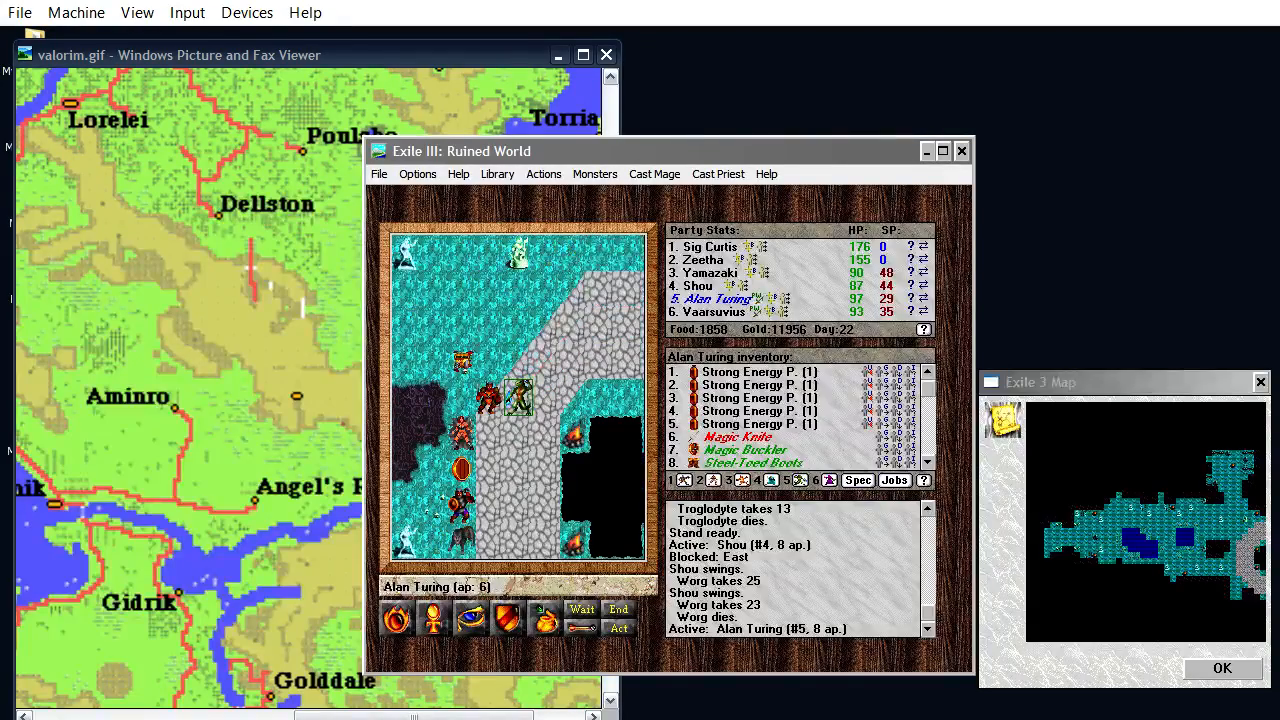
# Attack a nearby troglodyte to finish the fight
pyautogui.click(654, 172)
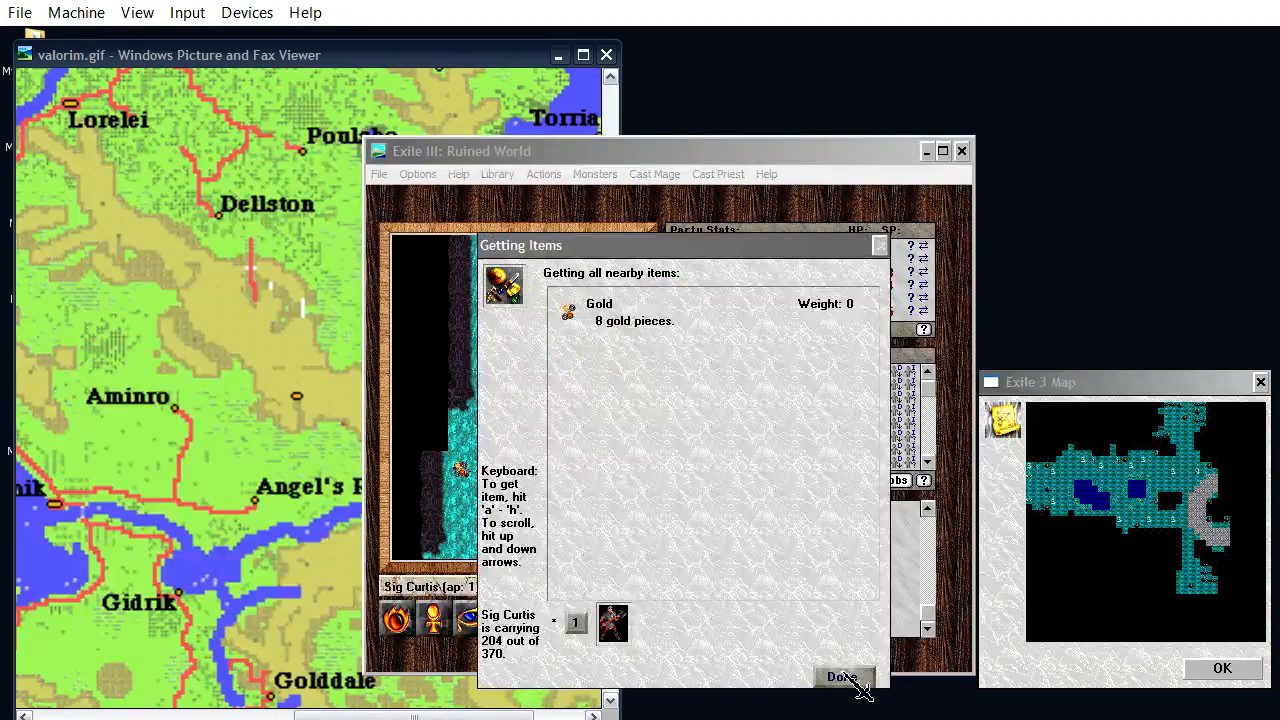
# Finish collecting the 8 gold pieces and walk the party toward the storeroom
pyautogui.click(842, 676)
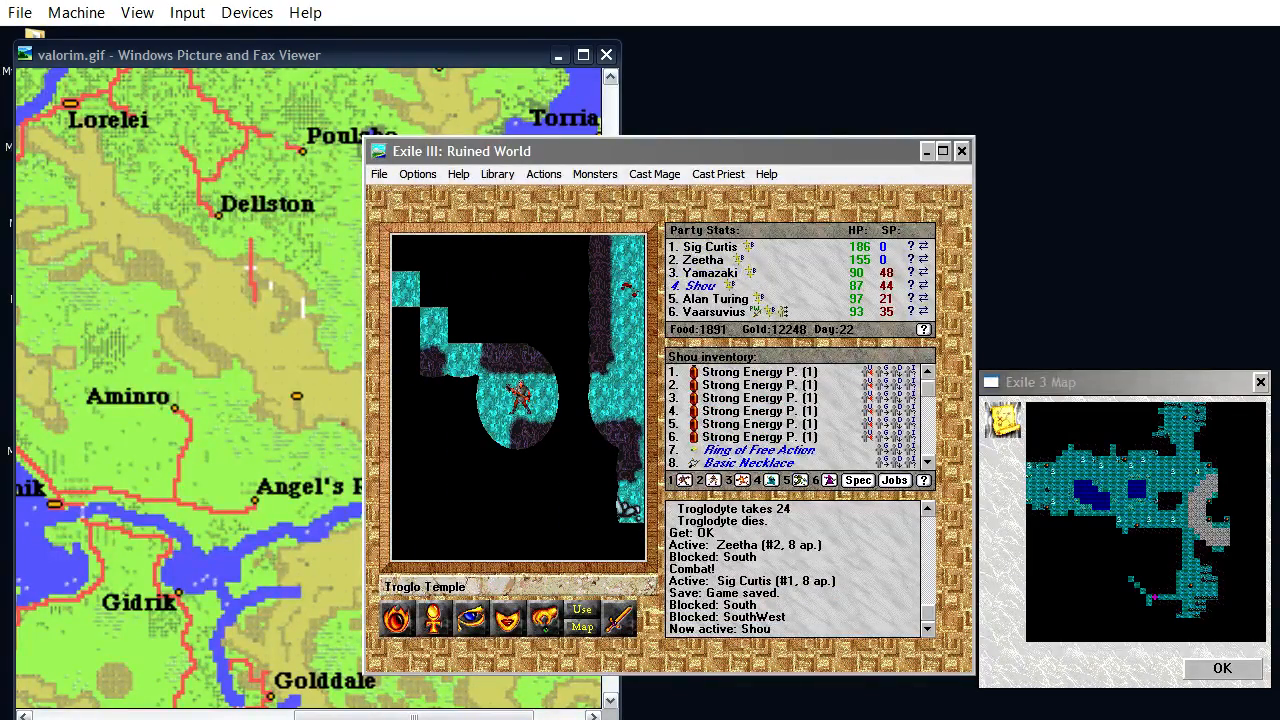
pyautogui.click(654, 172)
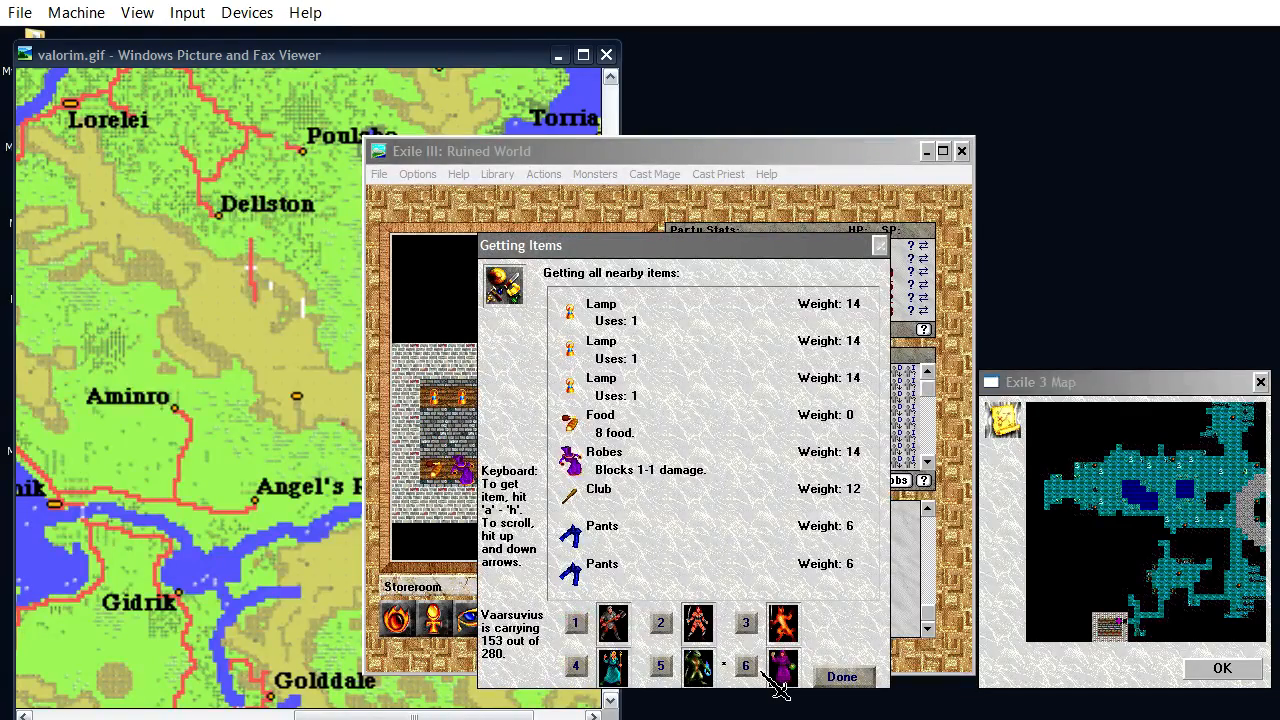
# Close the storeroom pile, the lockpick chest, the gold-and-armor pile and the empty container in turn
pyautogui.click(840, 676)
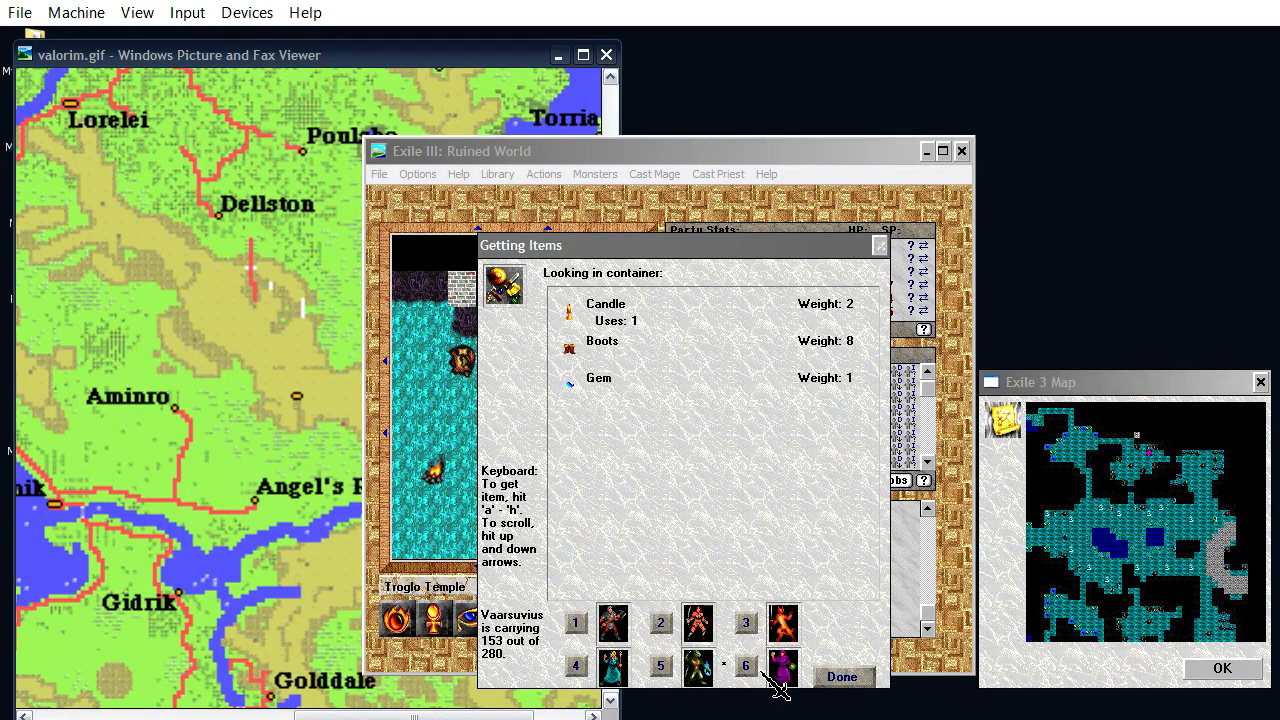
pyautogui.click(842, 676)
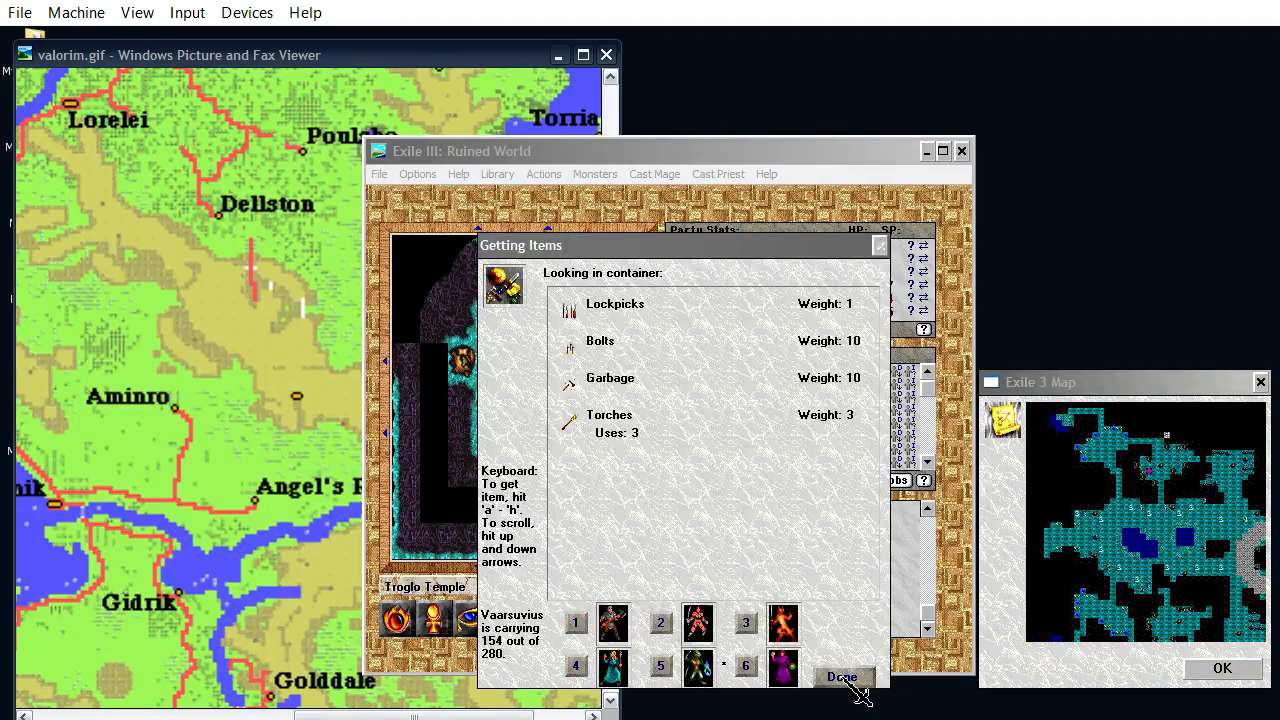
pyautogui.click(840, 676)
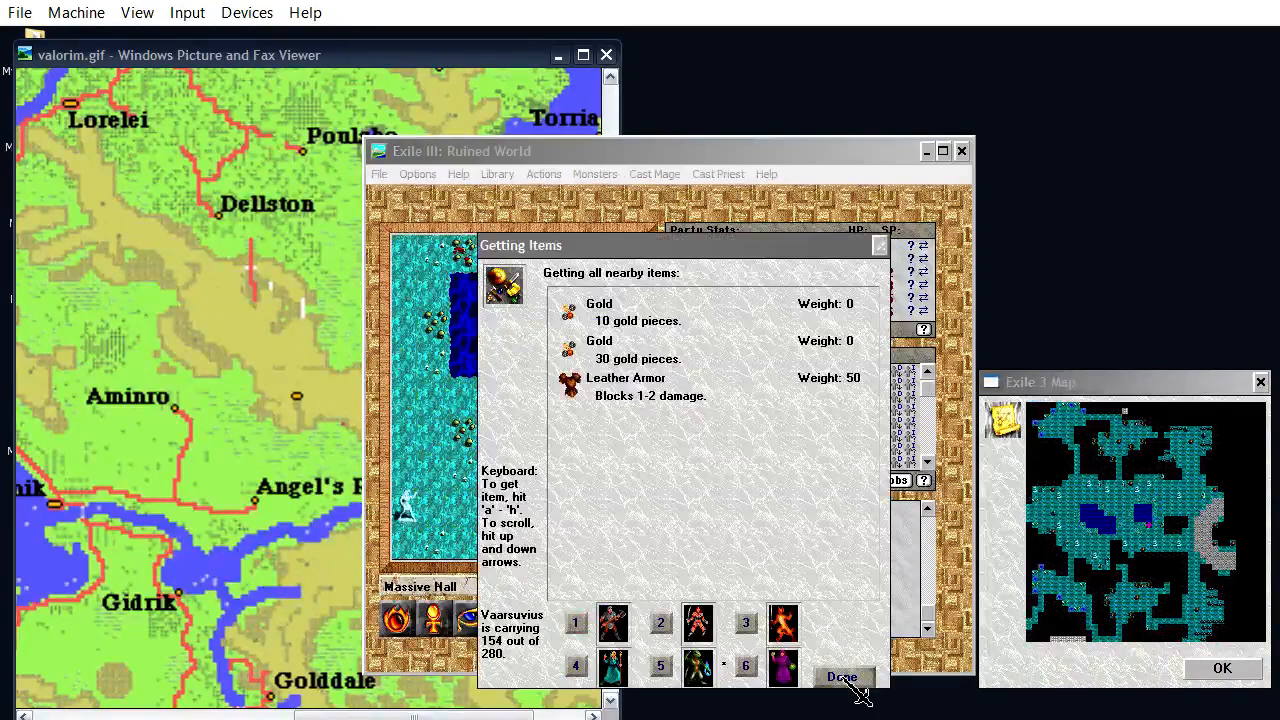
pyautogui.click(840, 676)
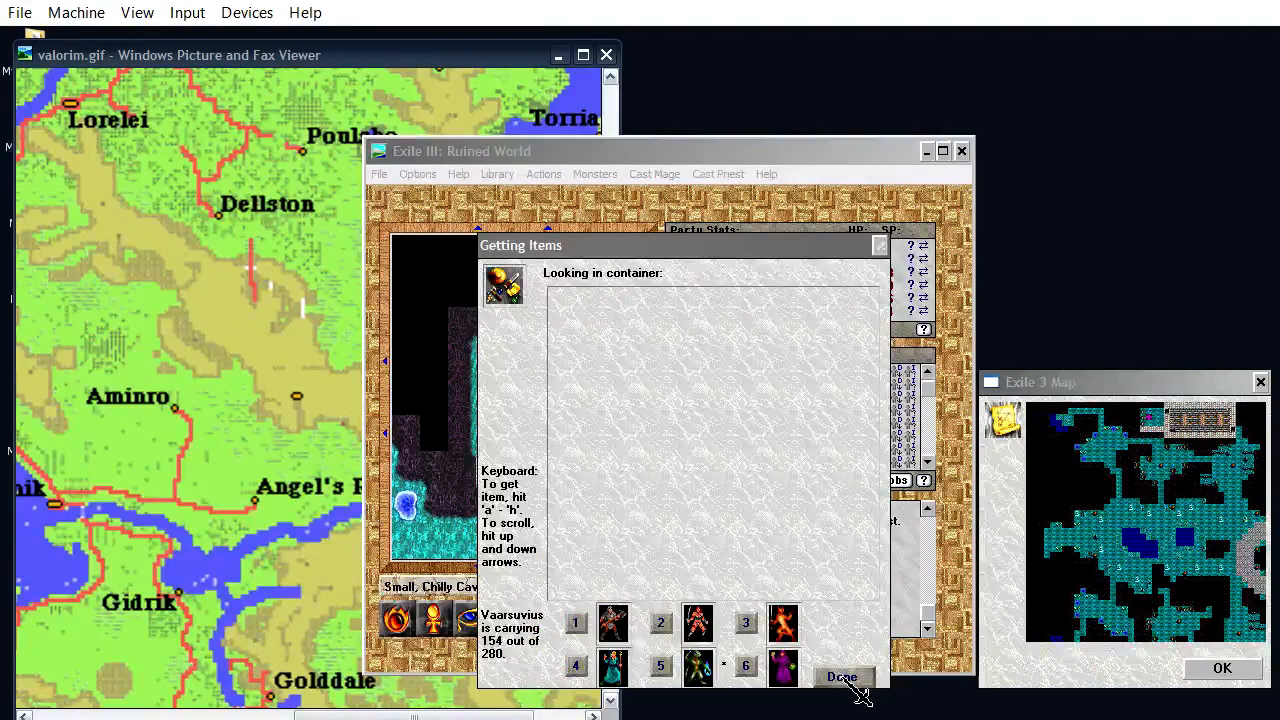
pyautogui.click(840, 676)
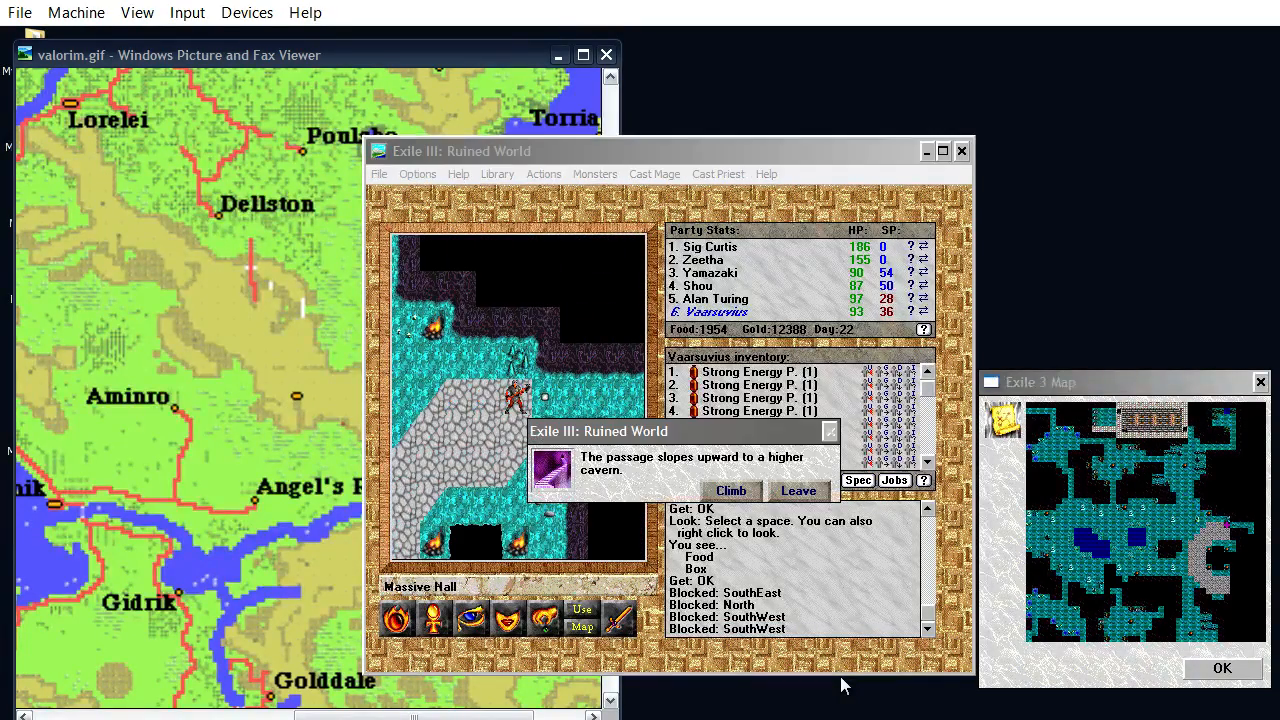
pyautogui.moveTo(744, 504)
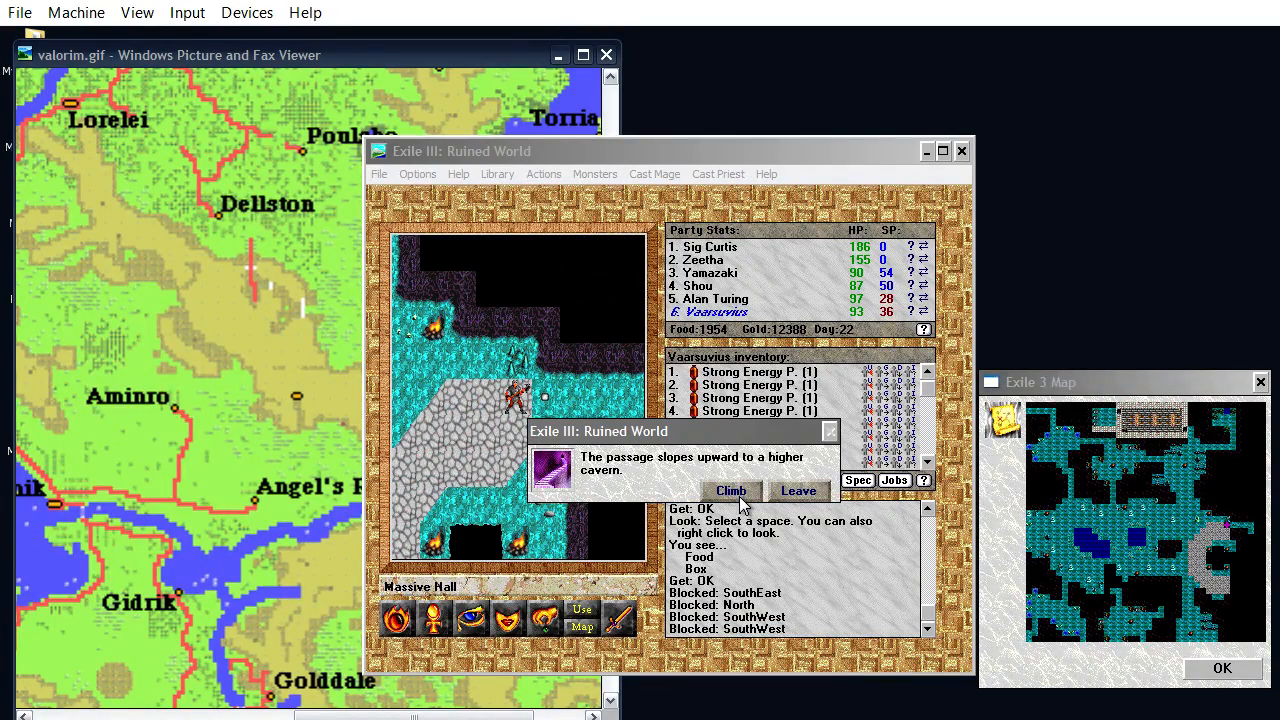
# Climb the ramp to the upper cavern and dismiss its description
pyautogui.click(732, 490)
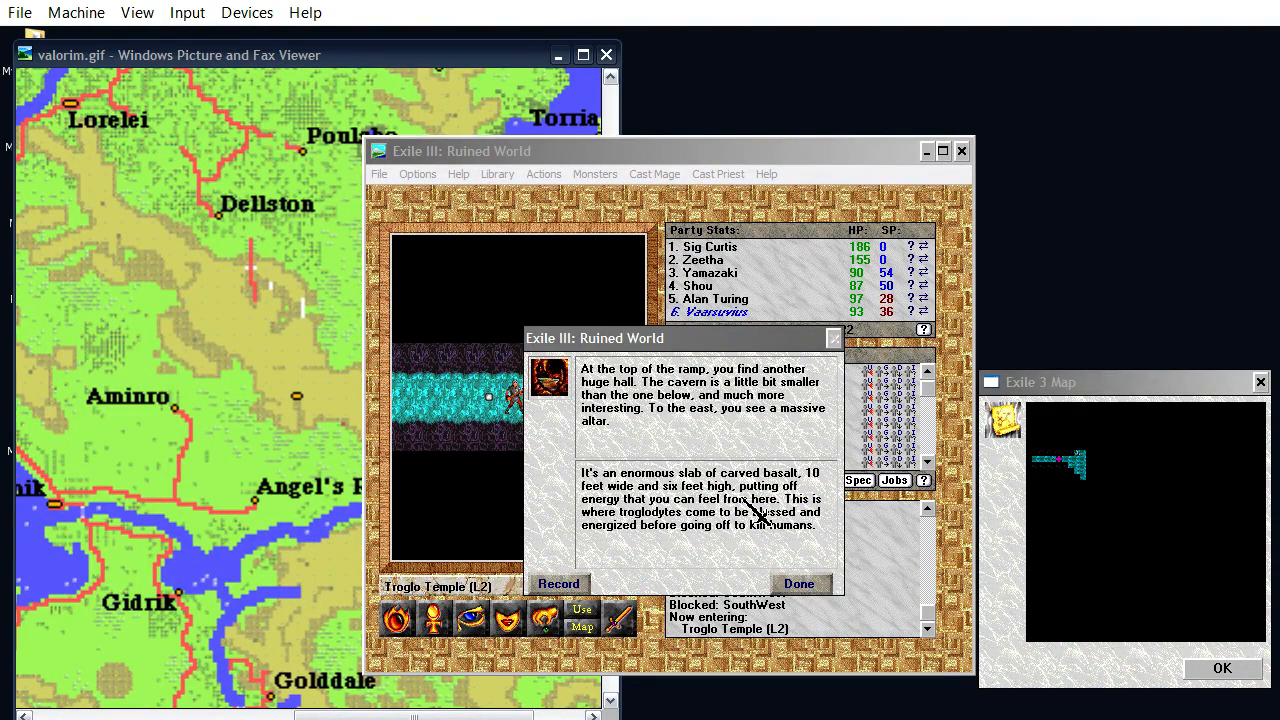
pyautogui.click(800, 584)
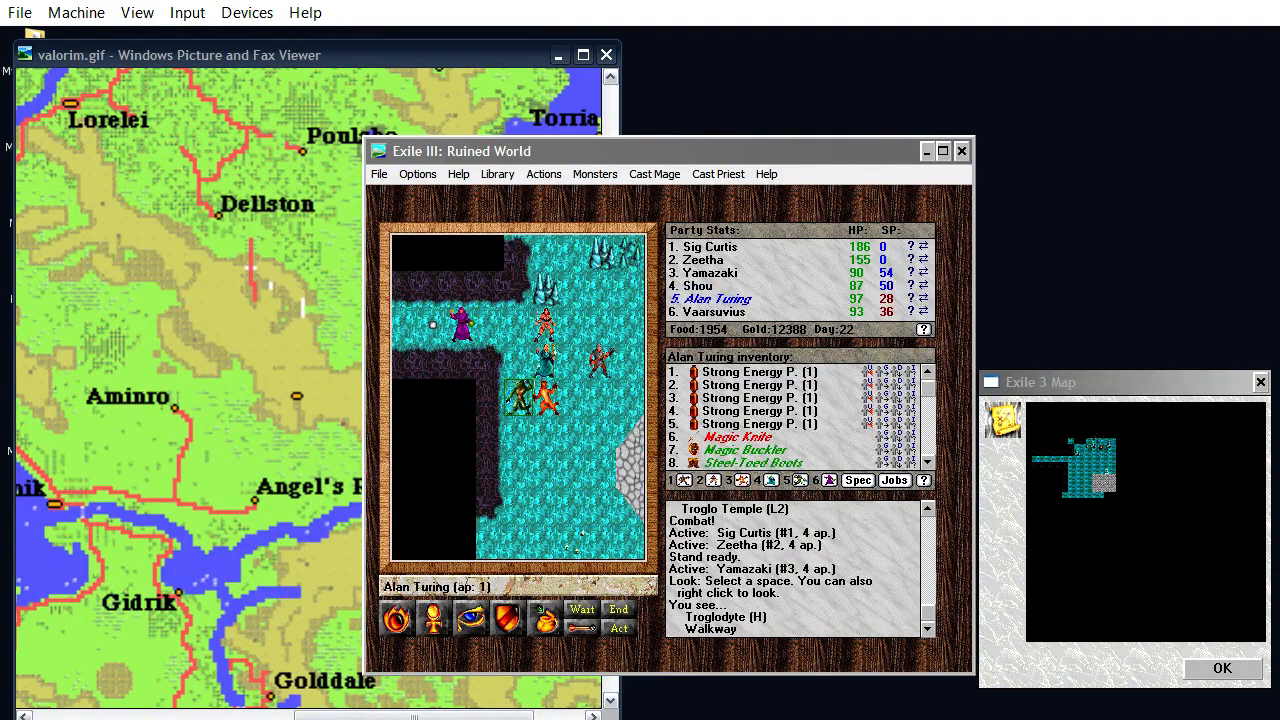
# Cast Fire Storm at the troglodyte group, then attack a nearby troglodyte in melee
pyautogui.click(654, 172)
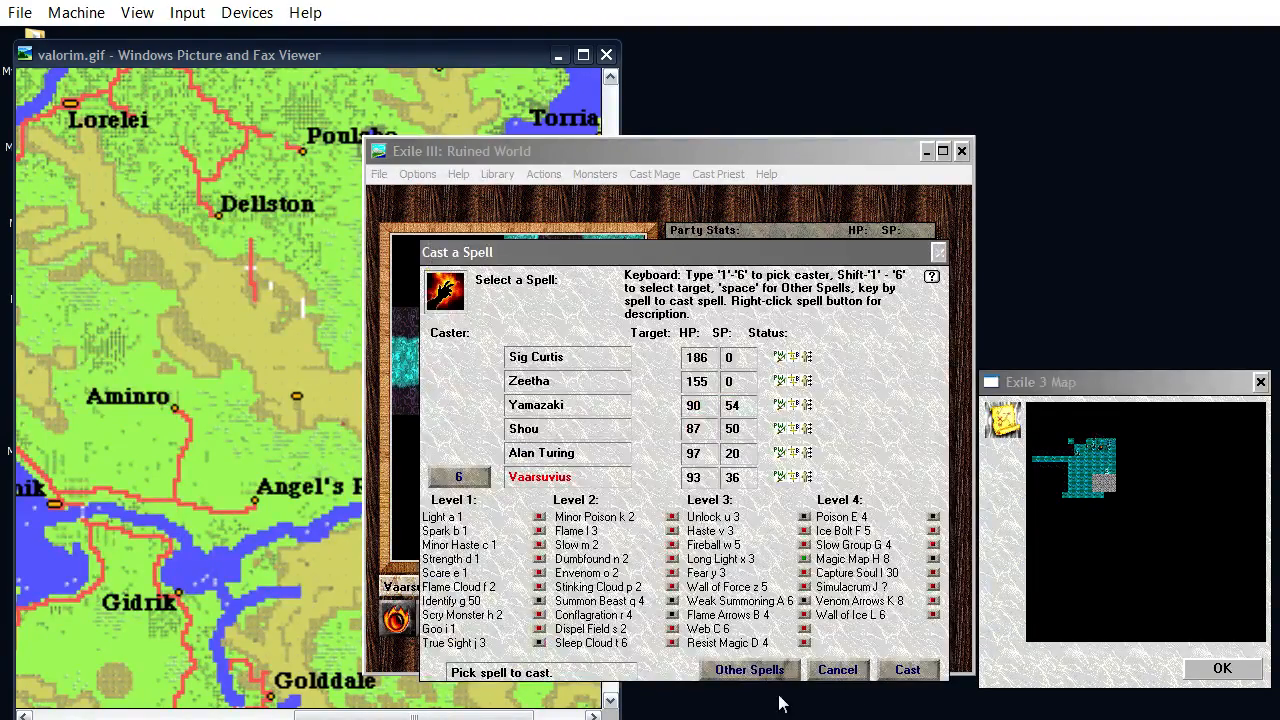
pyautogui.click(906, 668)
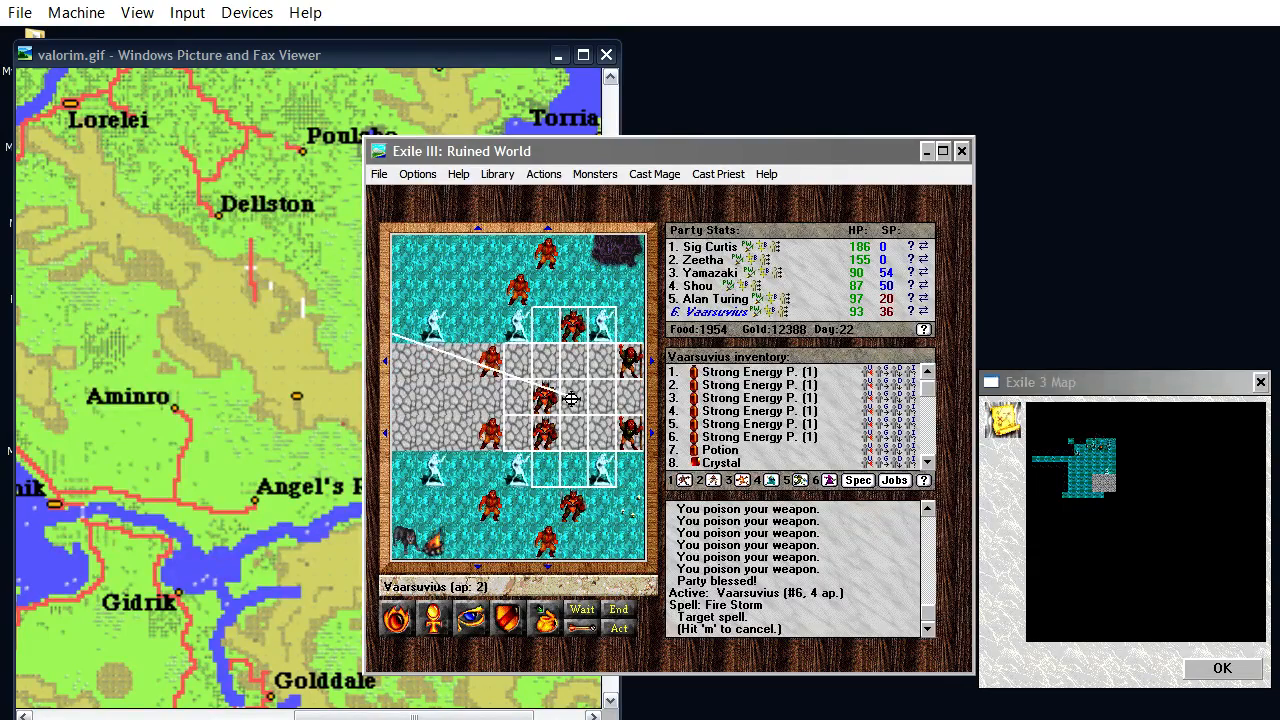
pyautogui.click(572, 398)
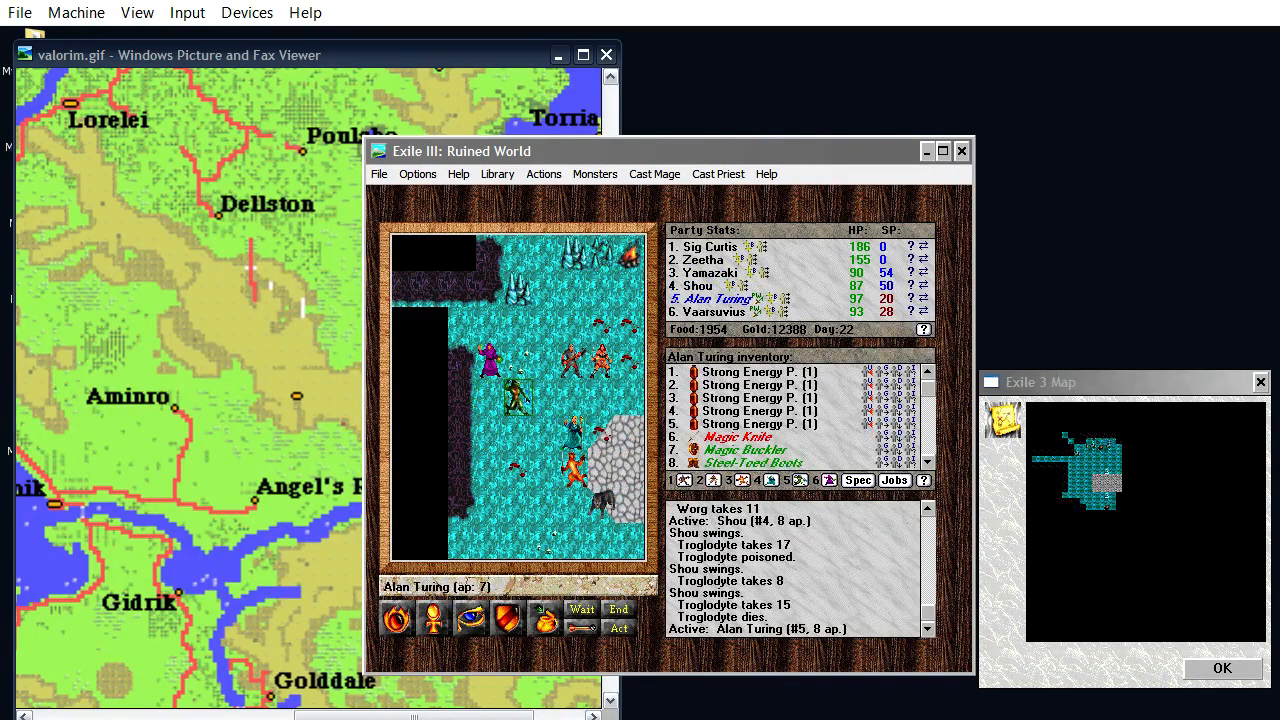
pyautogui.click(654, 172)
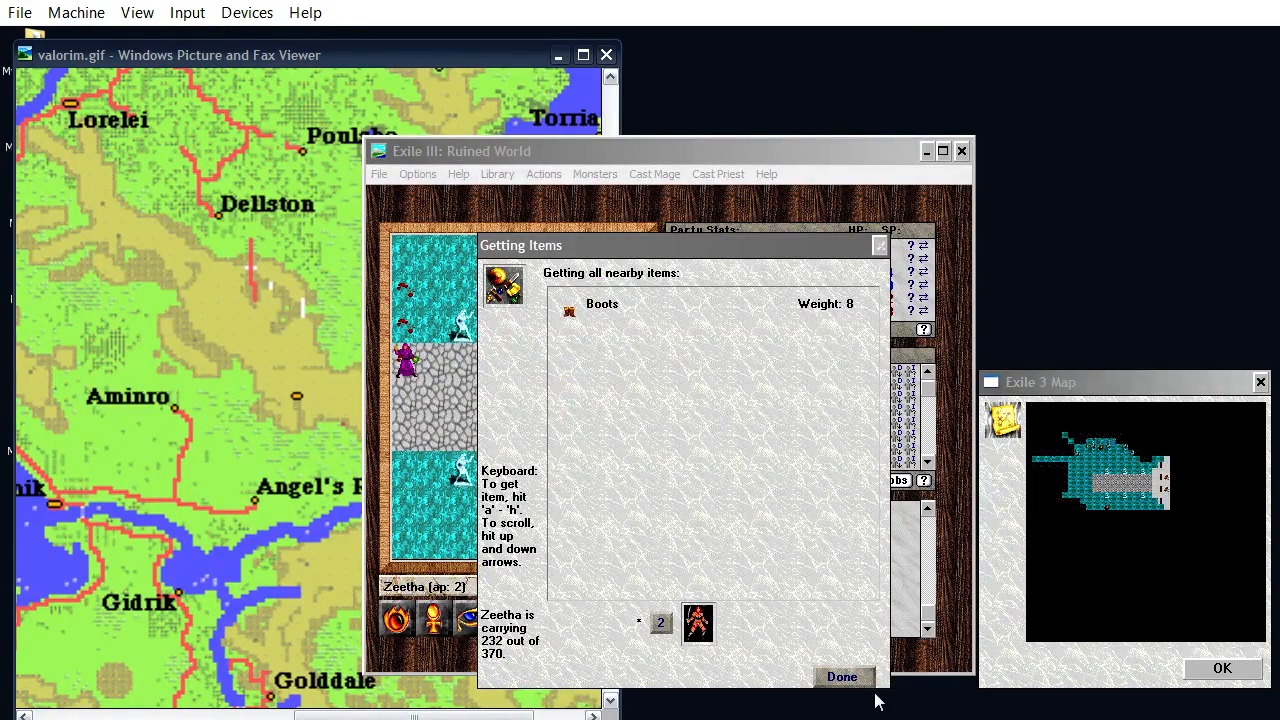
# Finish collecting the nearby items including the boots
pyautogui.click(842, 676)
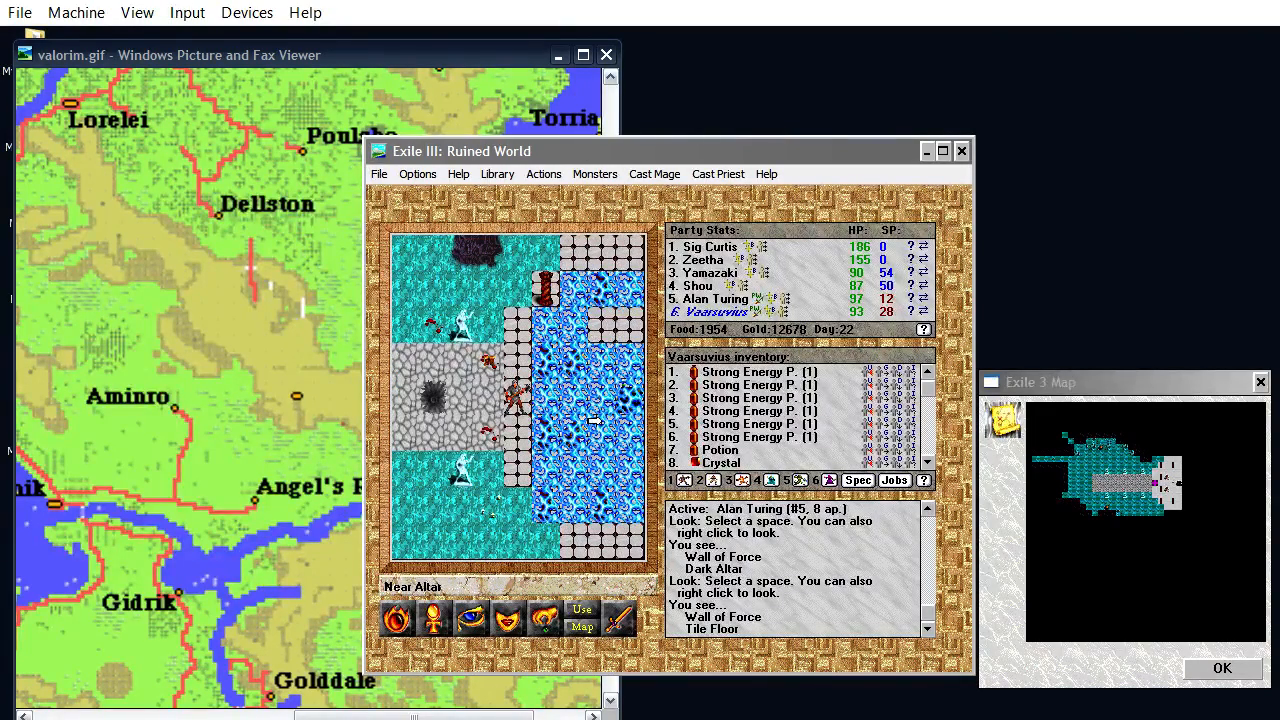
pyautogui.moveTo(424, 300)
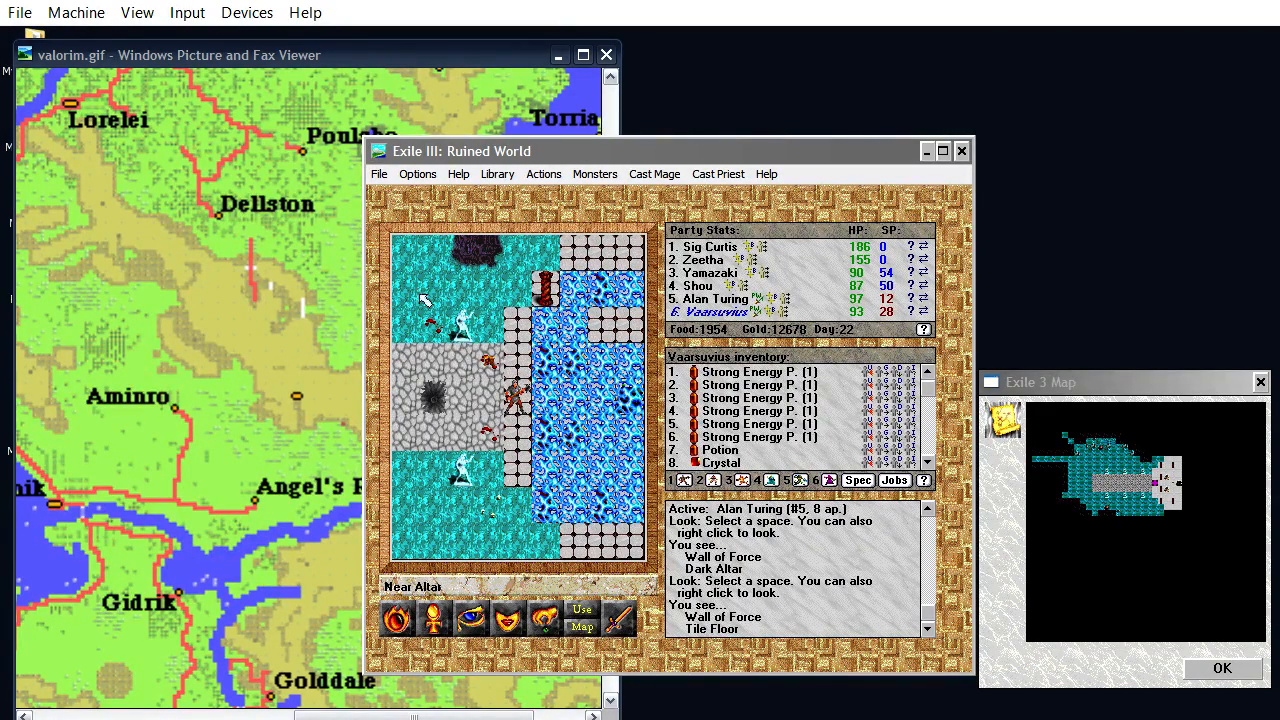
pyautogui.moveTo(810, 264)
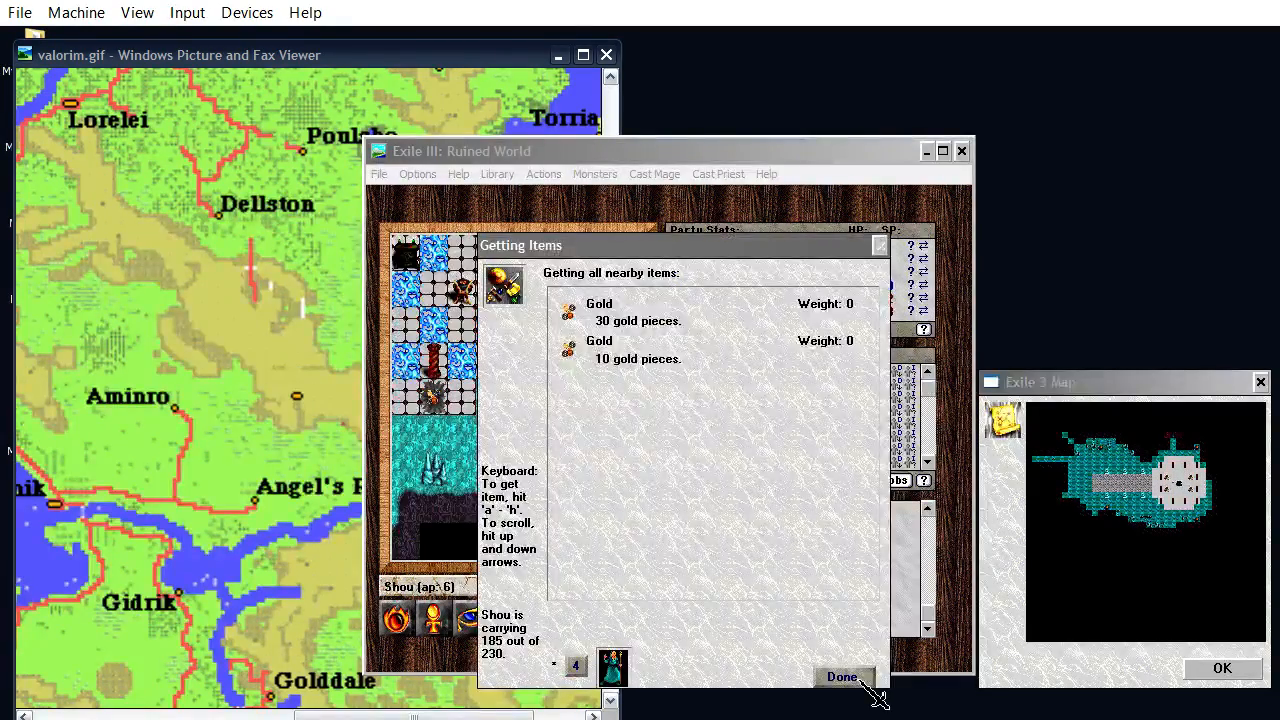
# Collect the gold and boots, choosing another party member to carry the heavy loot
pyautogui.click(840, 676)
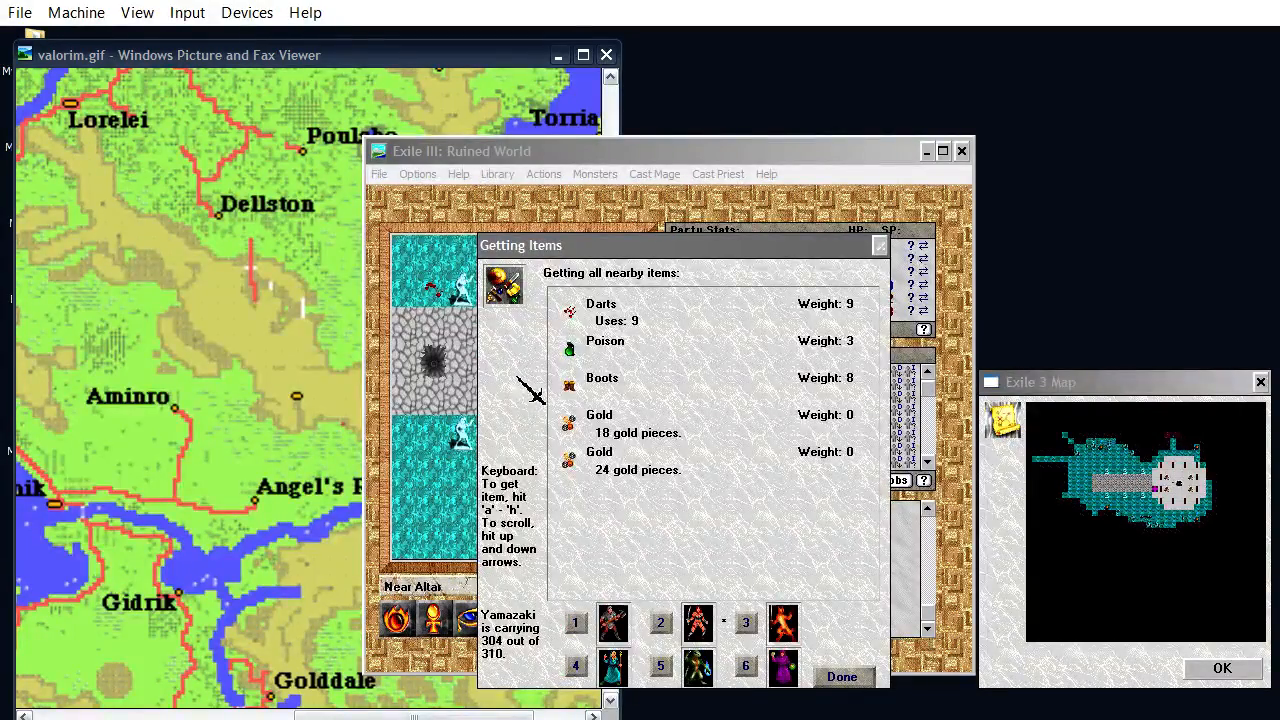
pyautogui.click(842, 676)
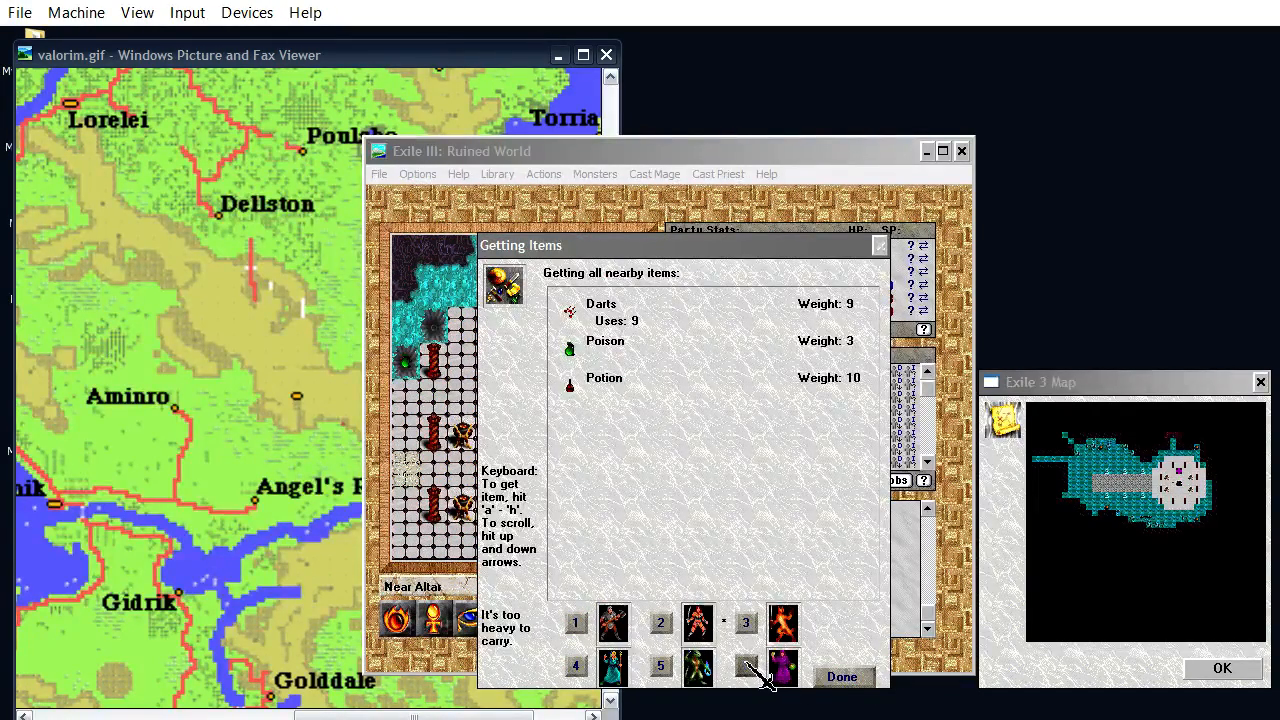
pyautogui.click(842, 676)
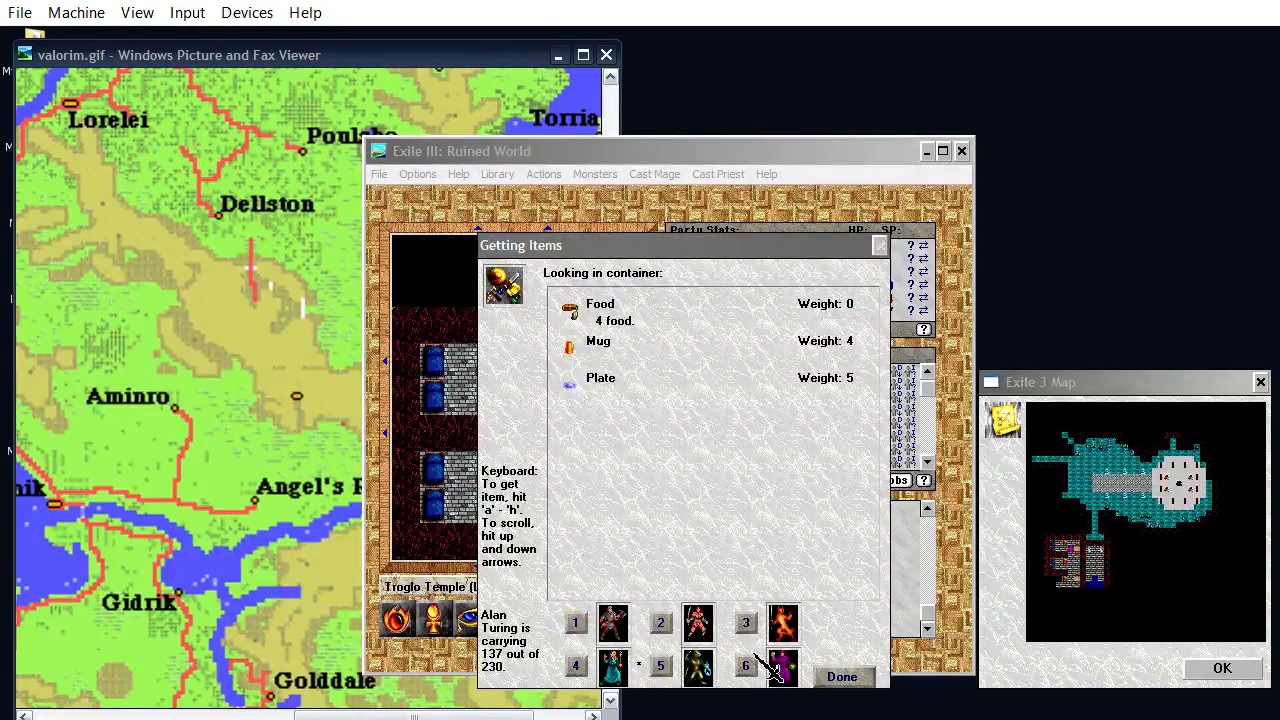
# Take the dresser food, make Yamazaki active and push through the barrels to the rune wall
pyautogui.click(842, 676)
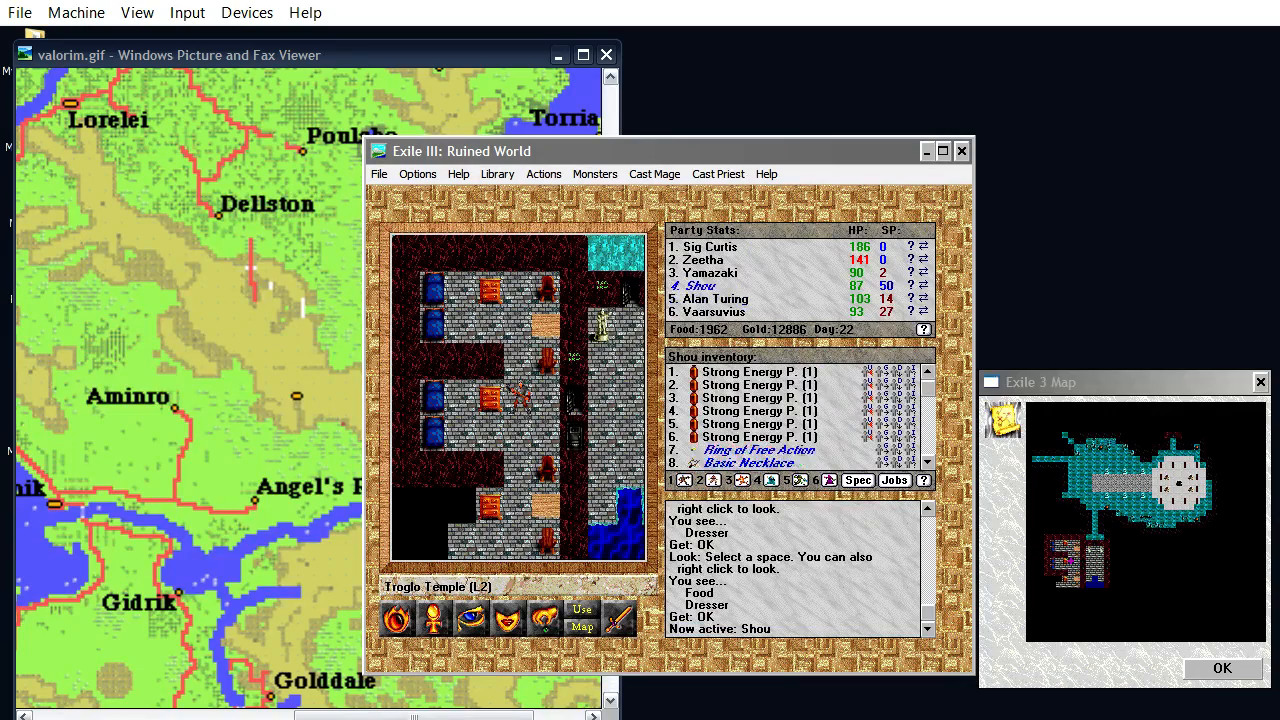
pyautogui.click(928, 464)
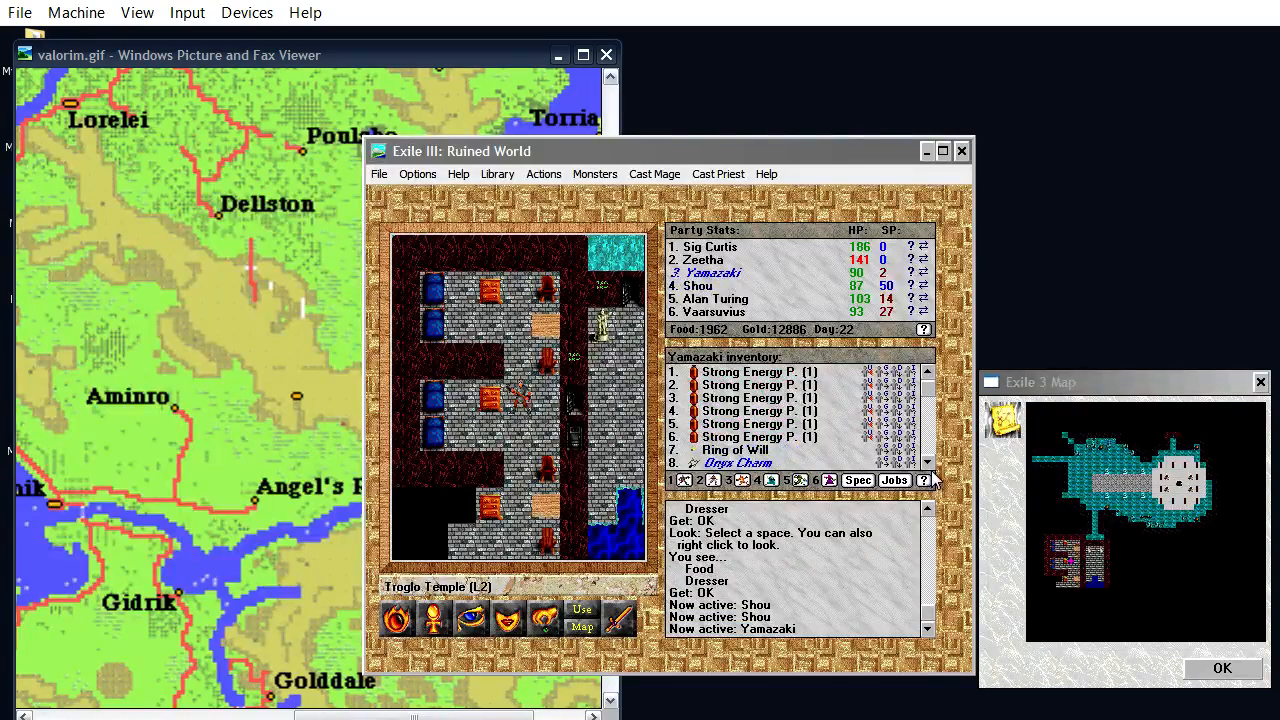
pyautogui.click(928, 464)
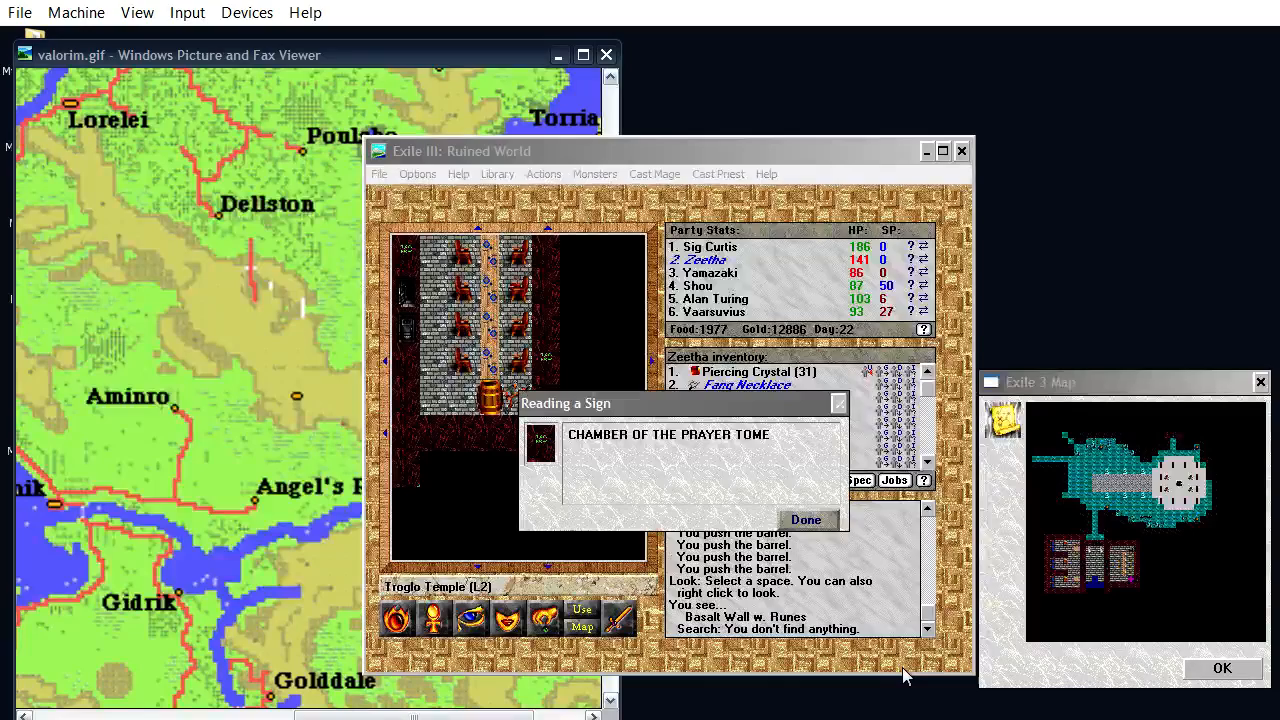
# Dismiss the Chamber of the Prayer Tome sign and have Alan Turing cast a spell
pyautogui.click(806, 520)
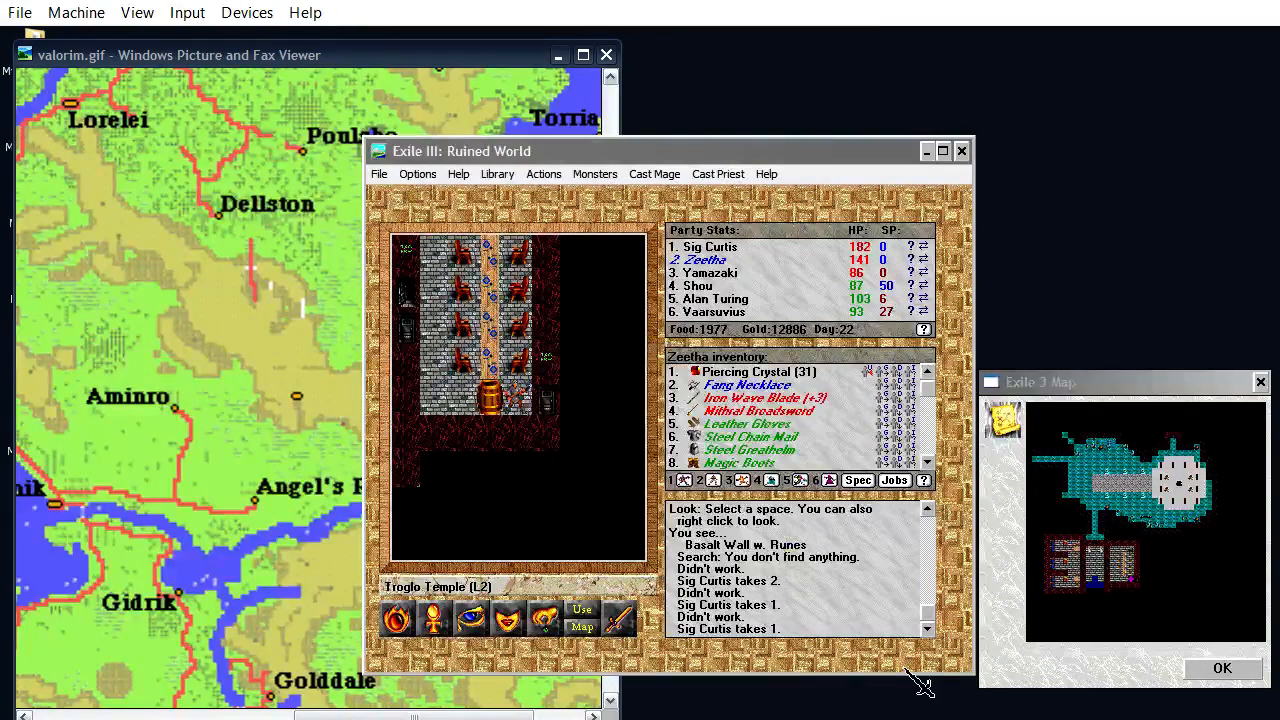
pyautogui.click(654, 172)
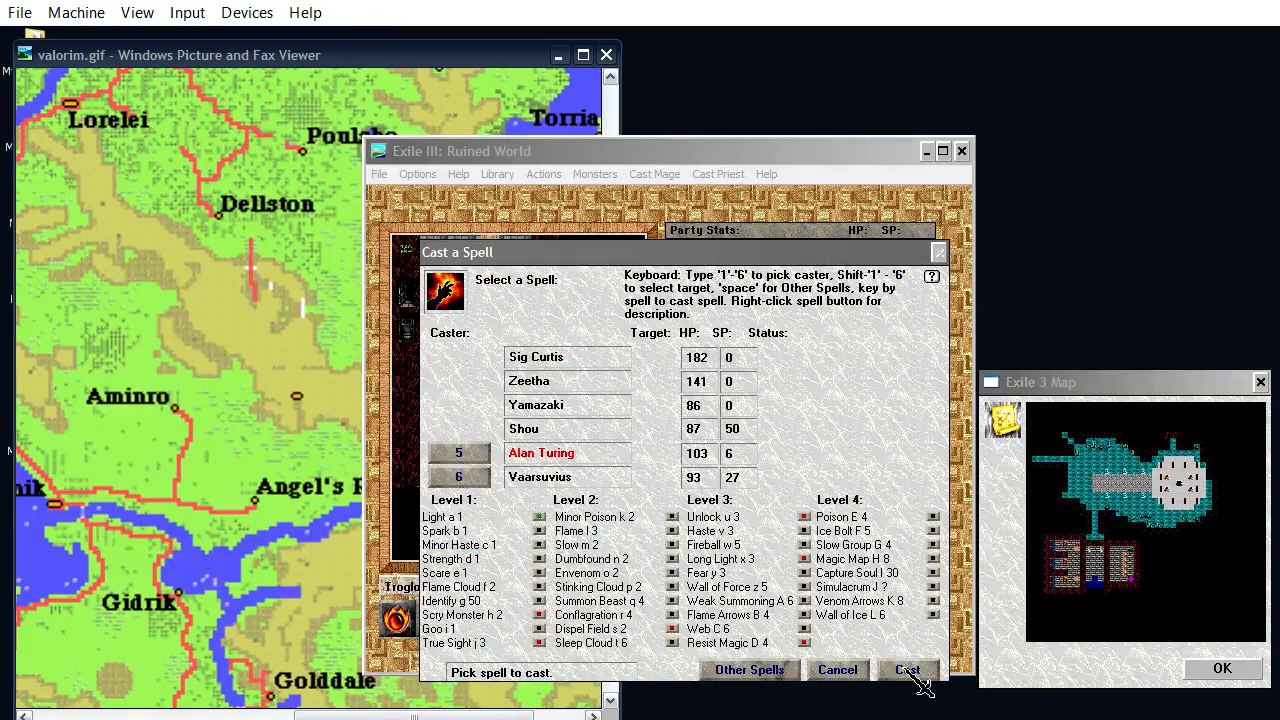
pyautogui.click(908, 670)
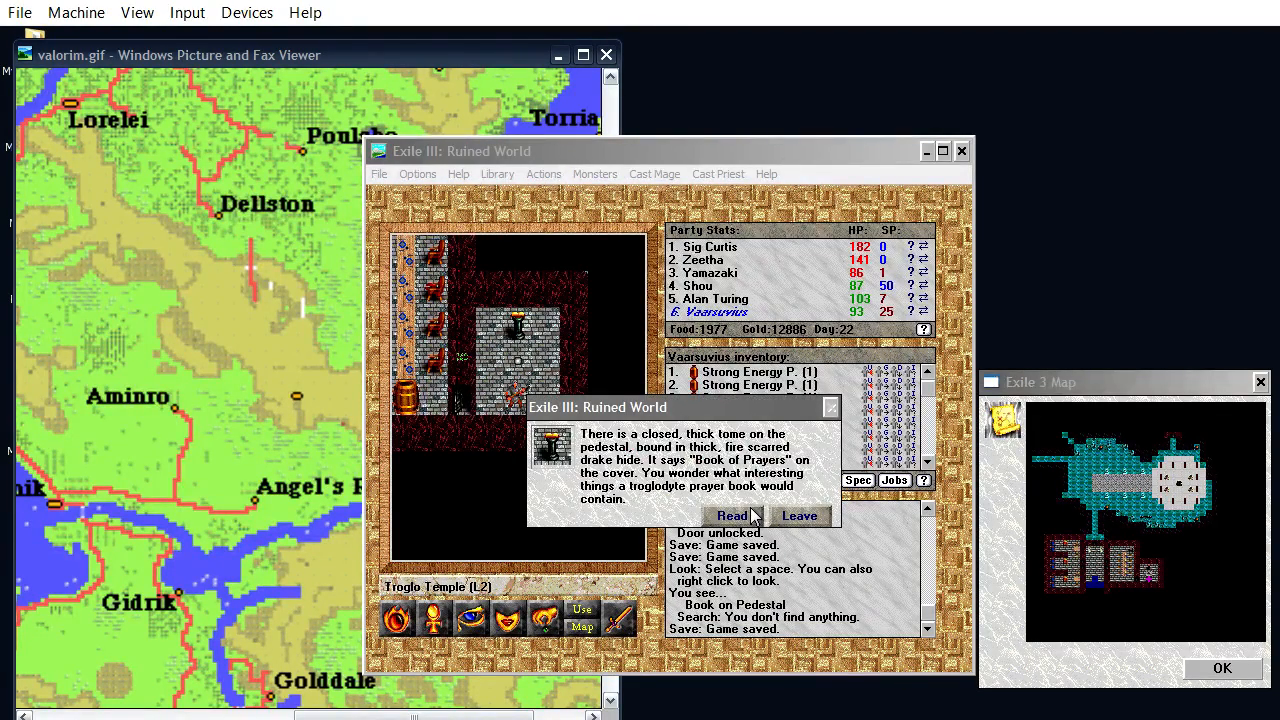
# Read the troglodyte Book of Prayers on the pedestal and finish the passage
pyautogui.click(732, 516)
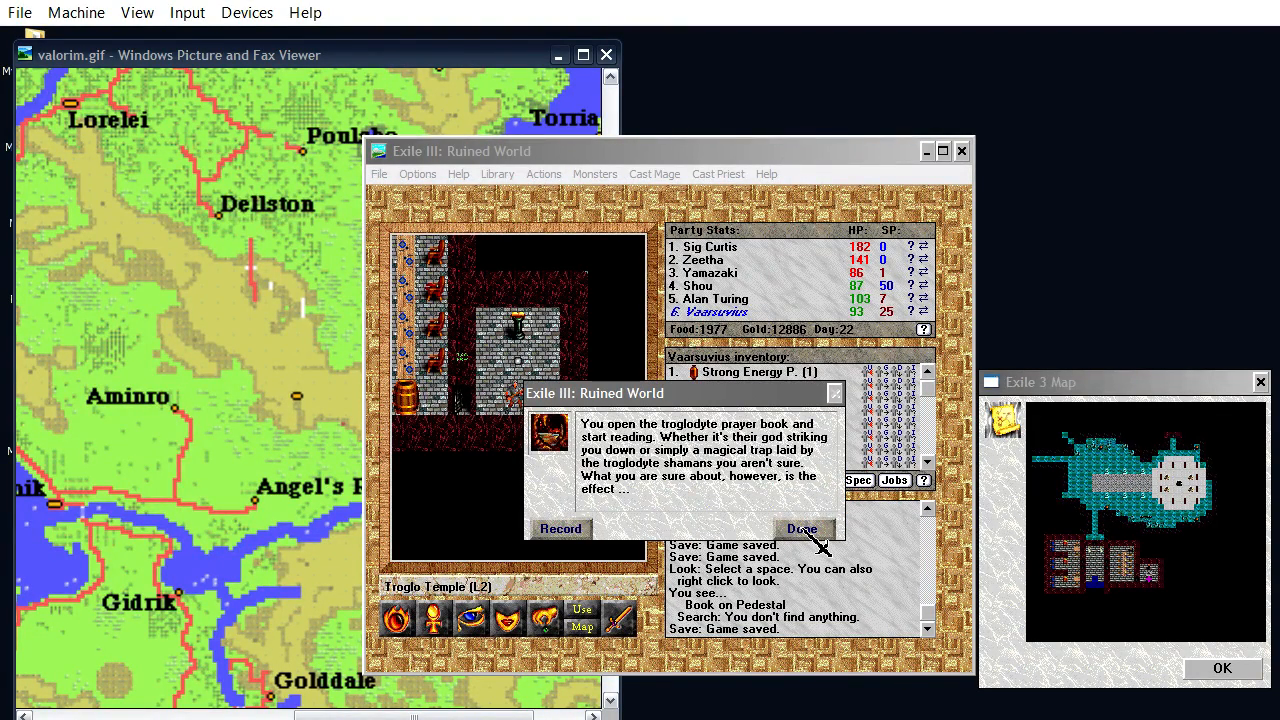
pyautogui.click(800, 528)
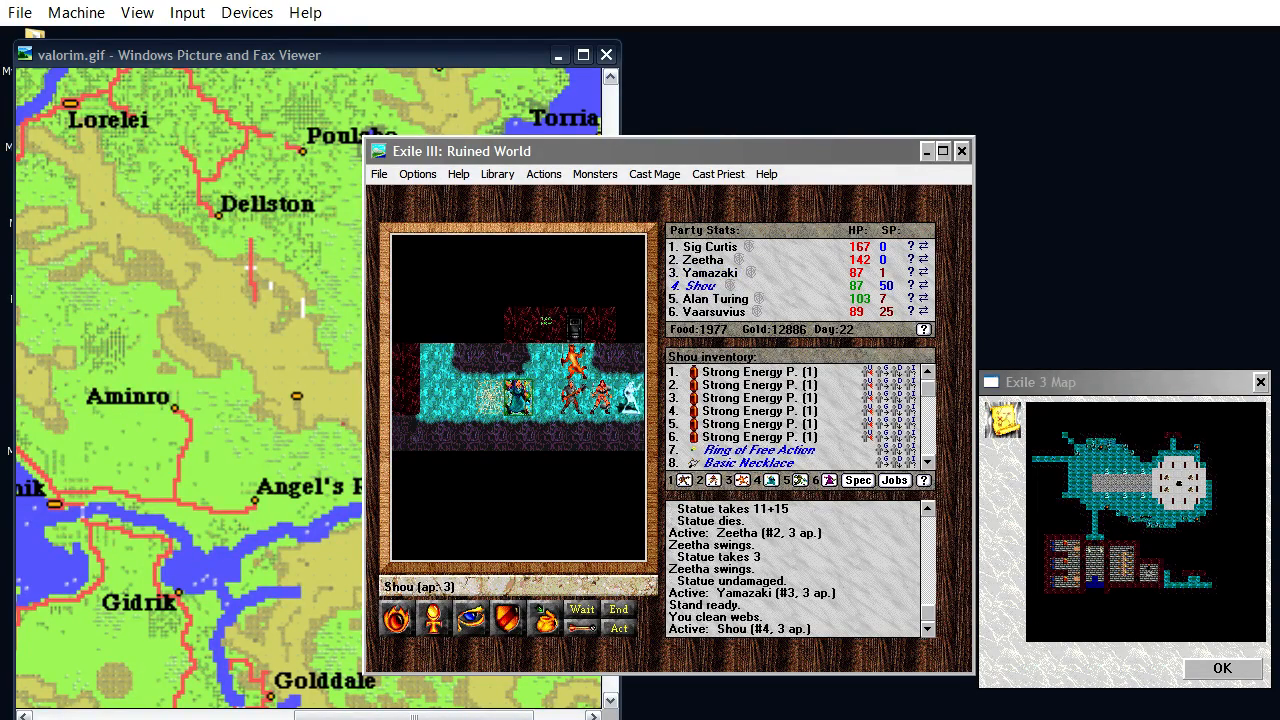
# Keep attacking the temple statue until it is destroyed
pyautogui.click(654, 172)
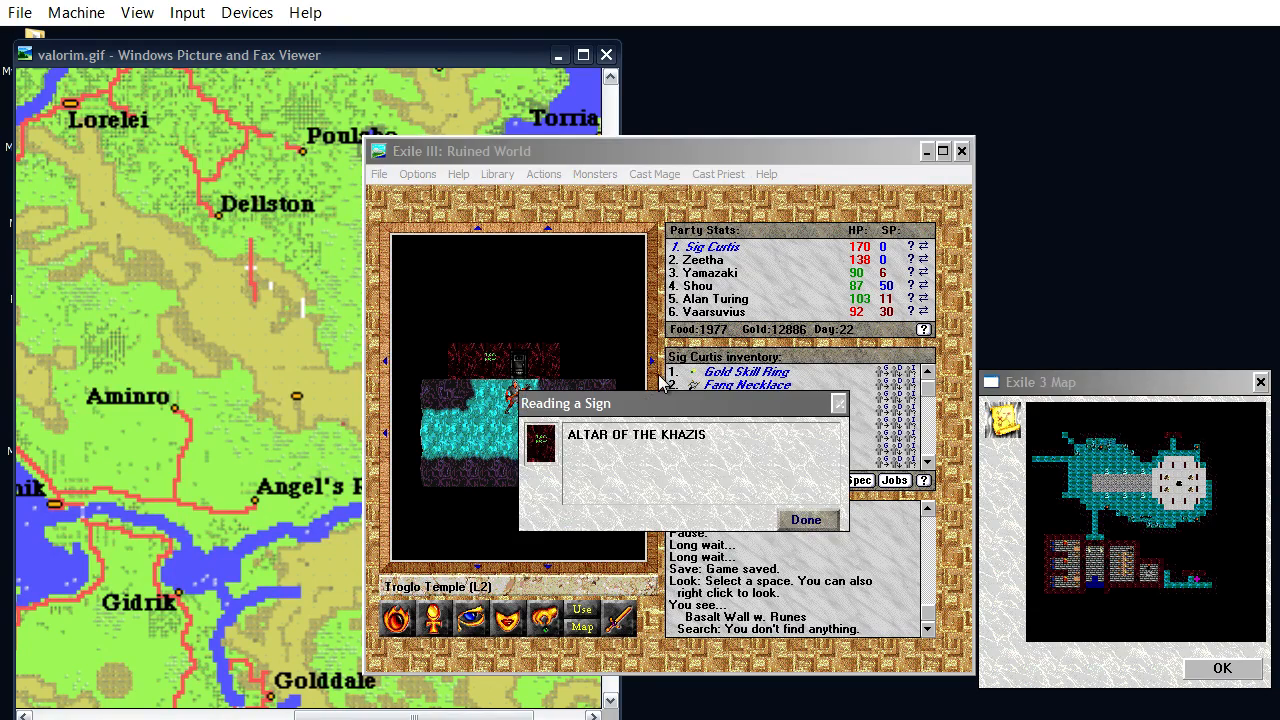
# Enter the Altar of the Khazis room, kneel at the basalt altar, and restore a save after the party dies
pyautogui.click(806, 520)
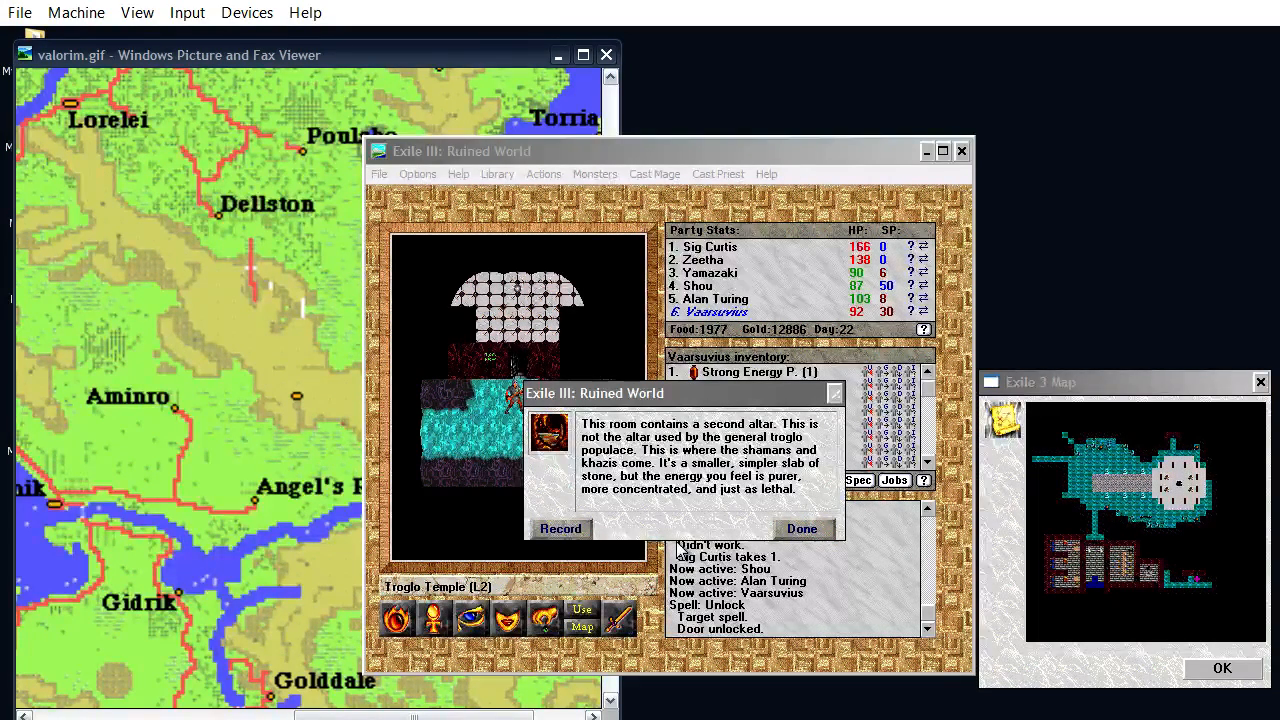
pyautogui.click(802, 528)
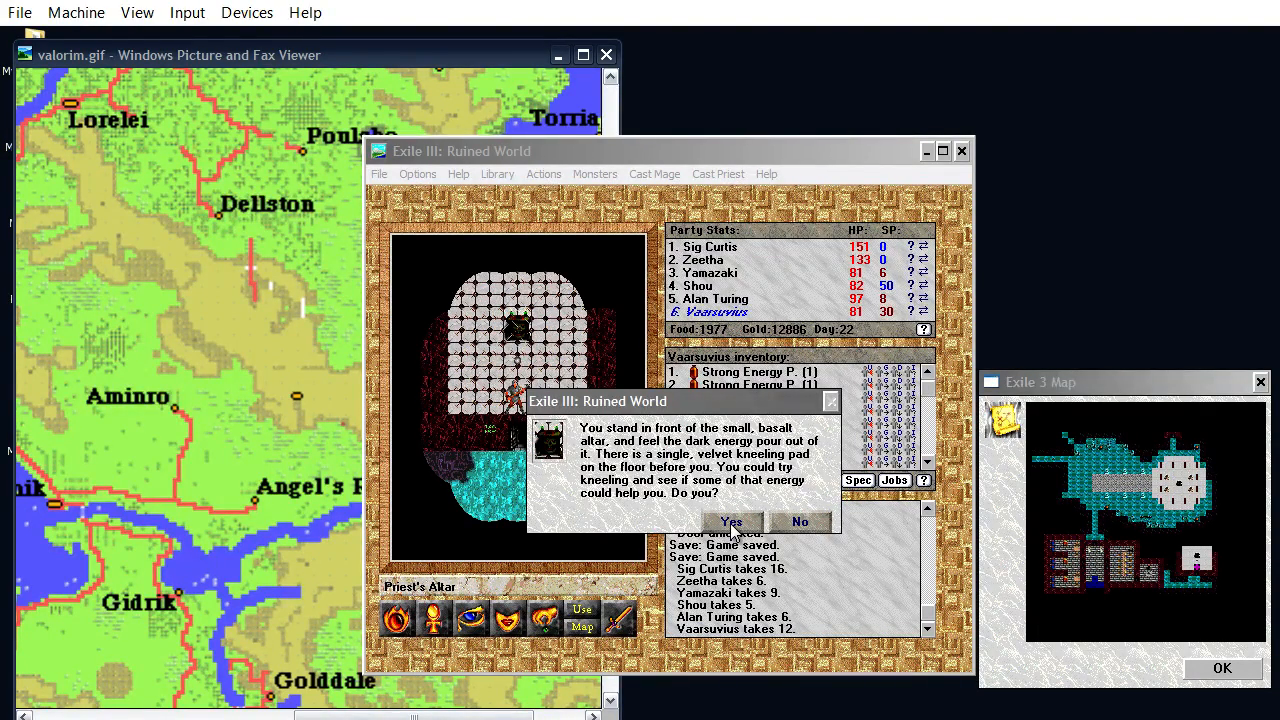
pyautogui.click(730, 522)
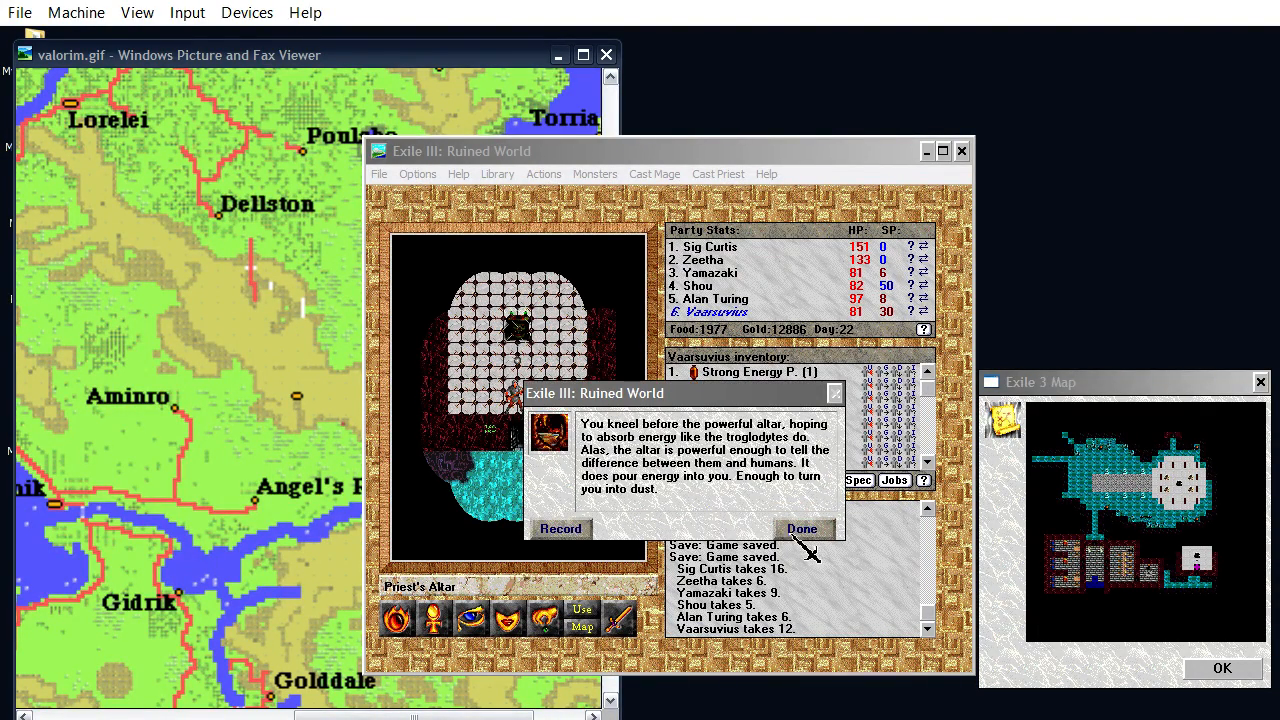
pyautogui.click(802, 528)
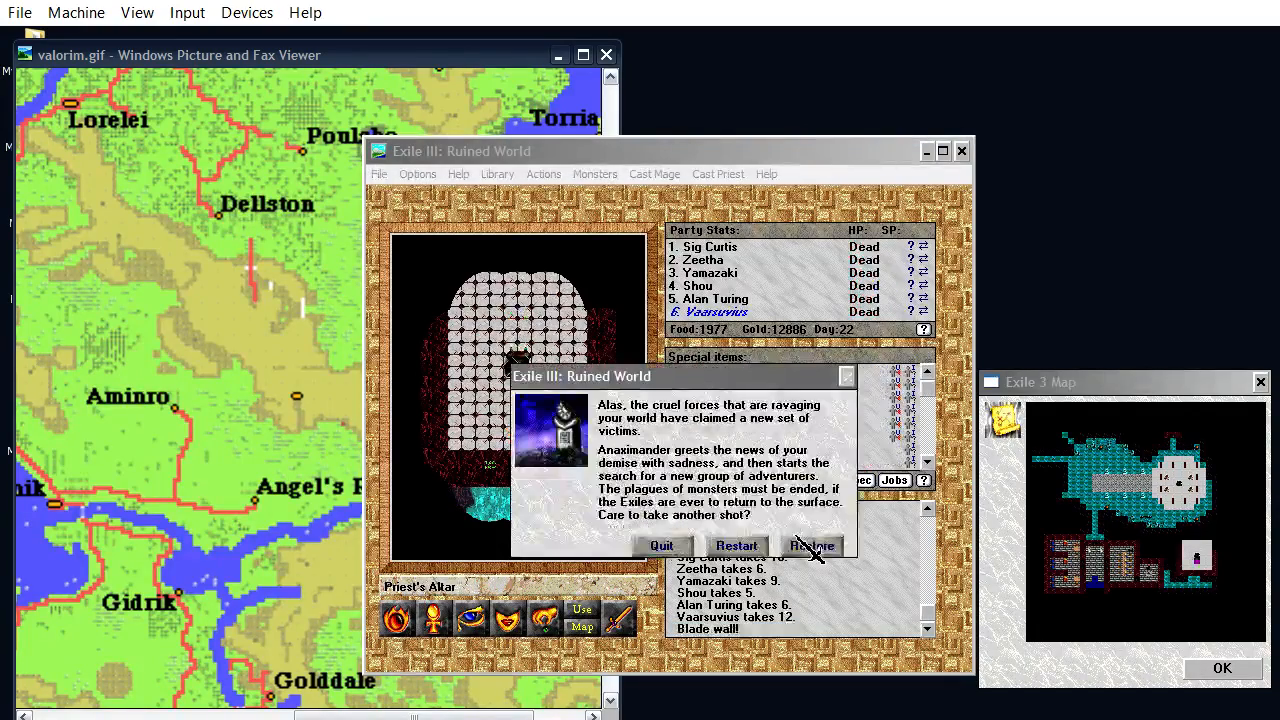
pyautogui.click(812, 546)
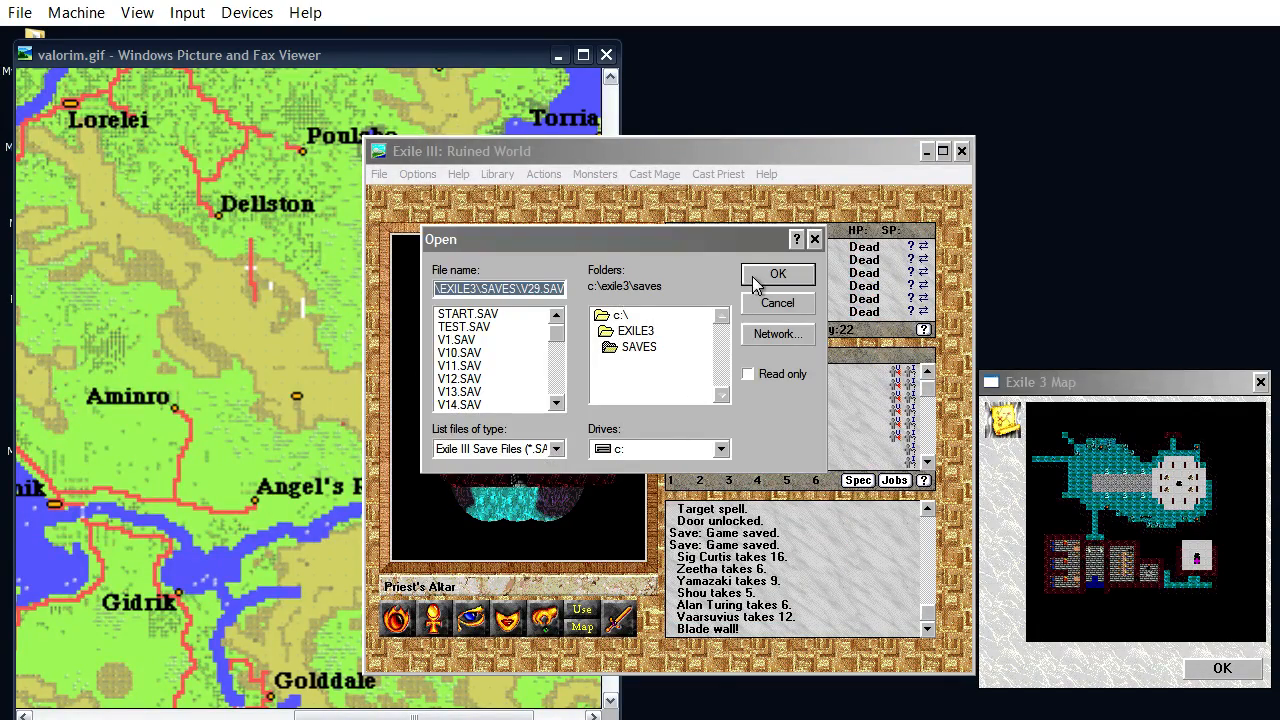
# Load the saved game and cast Ritual - Sanctify to destroy the Priest's Altar
pyautogui.click(776, 274)
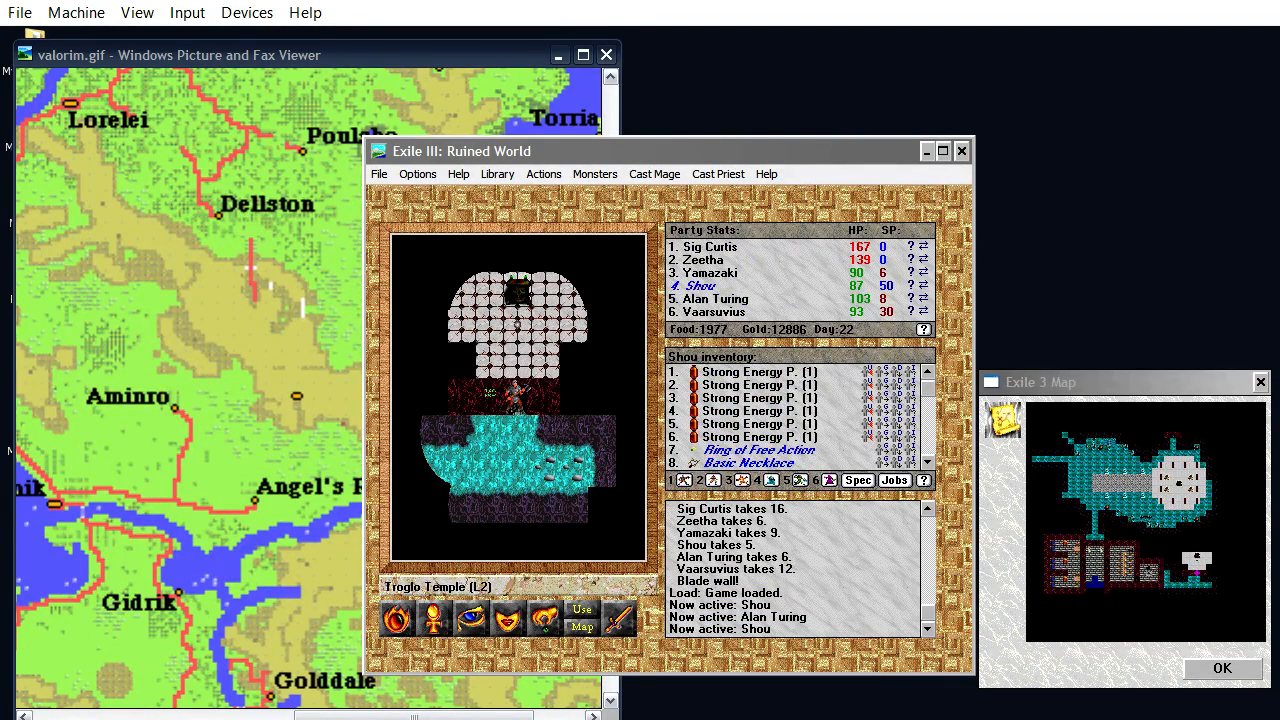
pyautogui.click(716, 172)
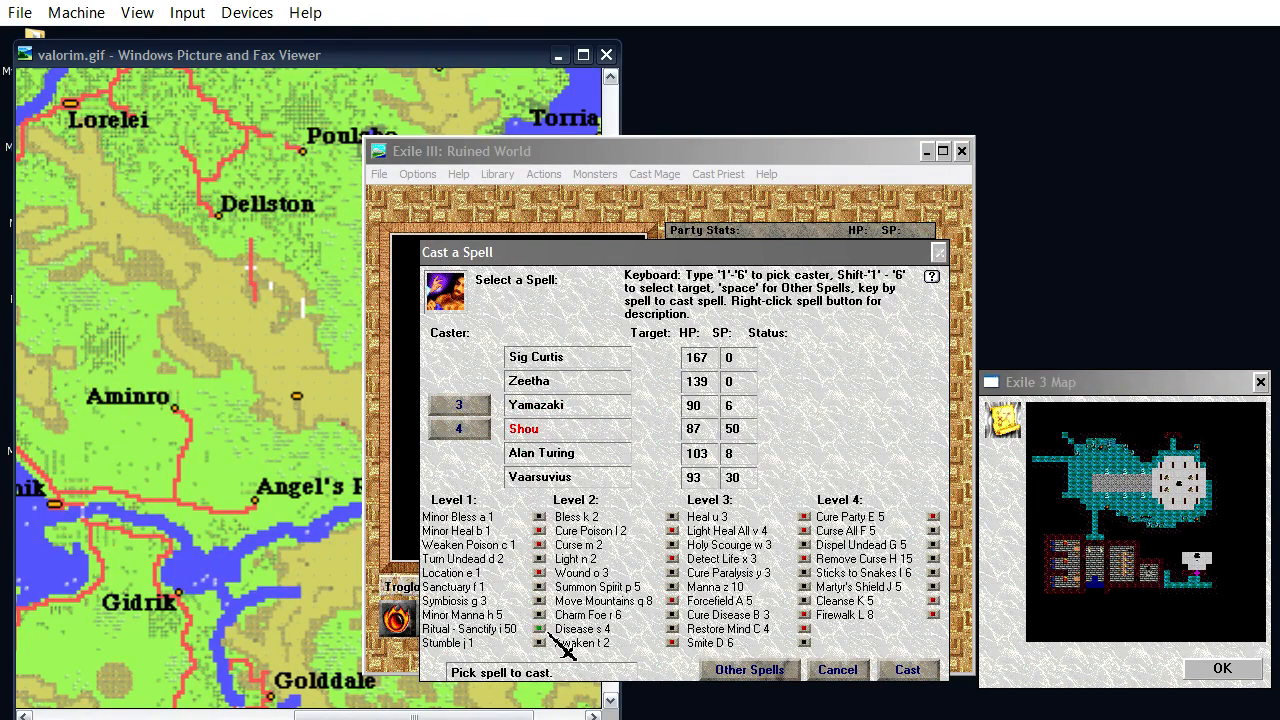
pyautogui.click(908, 668)
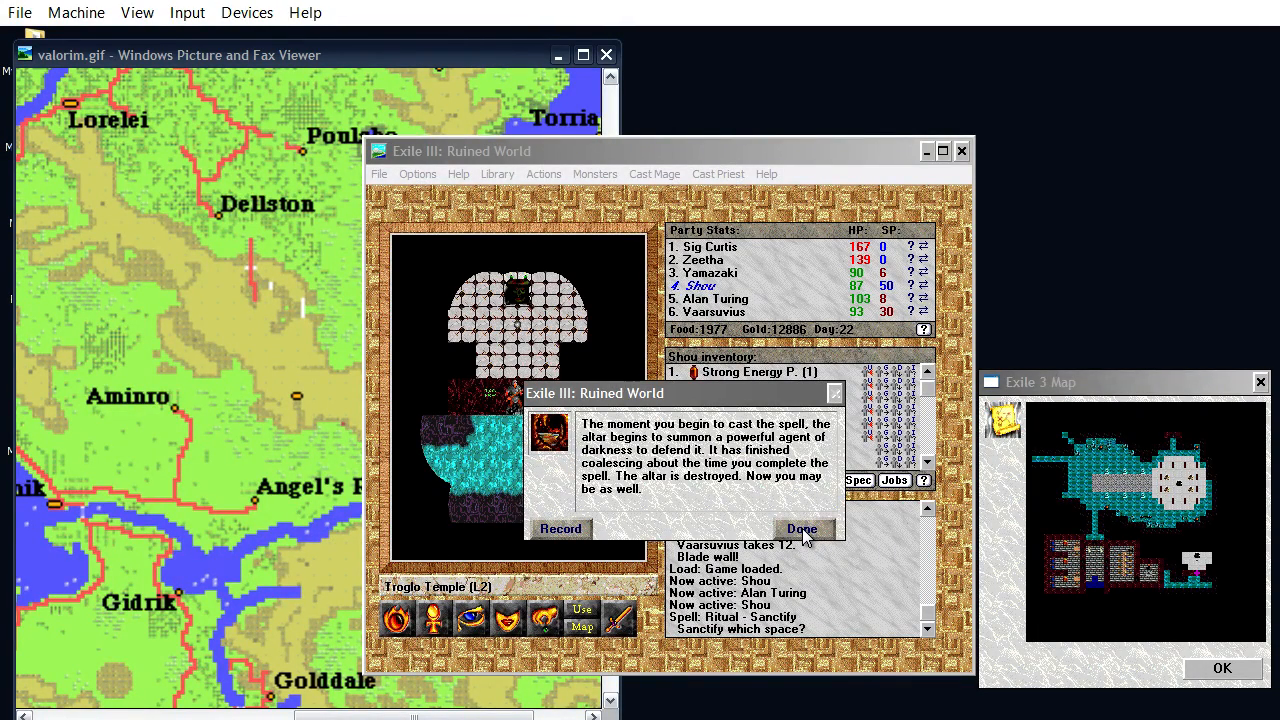
pyautogui.click(800, 528)
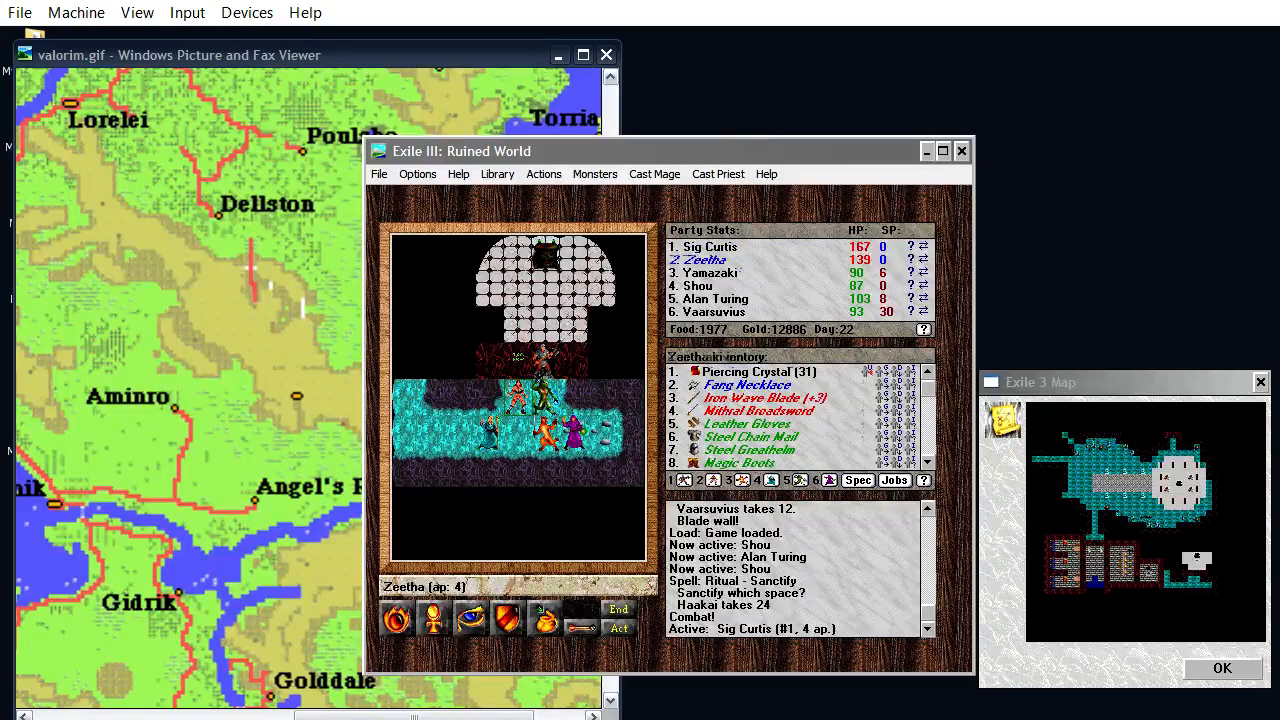
# Cast mage spells with Vaarsuvius against the altar's dark agent until the fight ends
pyautogui.click(716, 300)
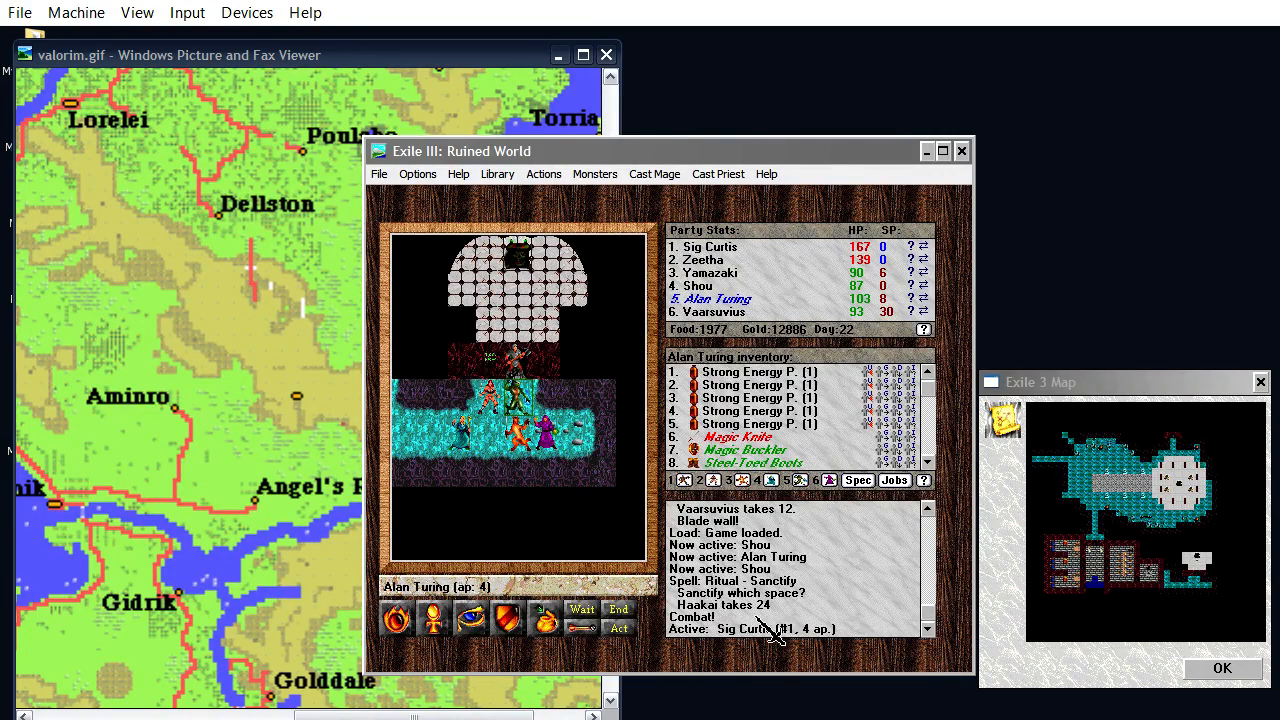
pyautogui.click(654, 172)
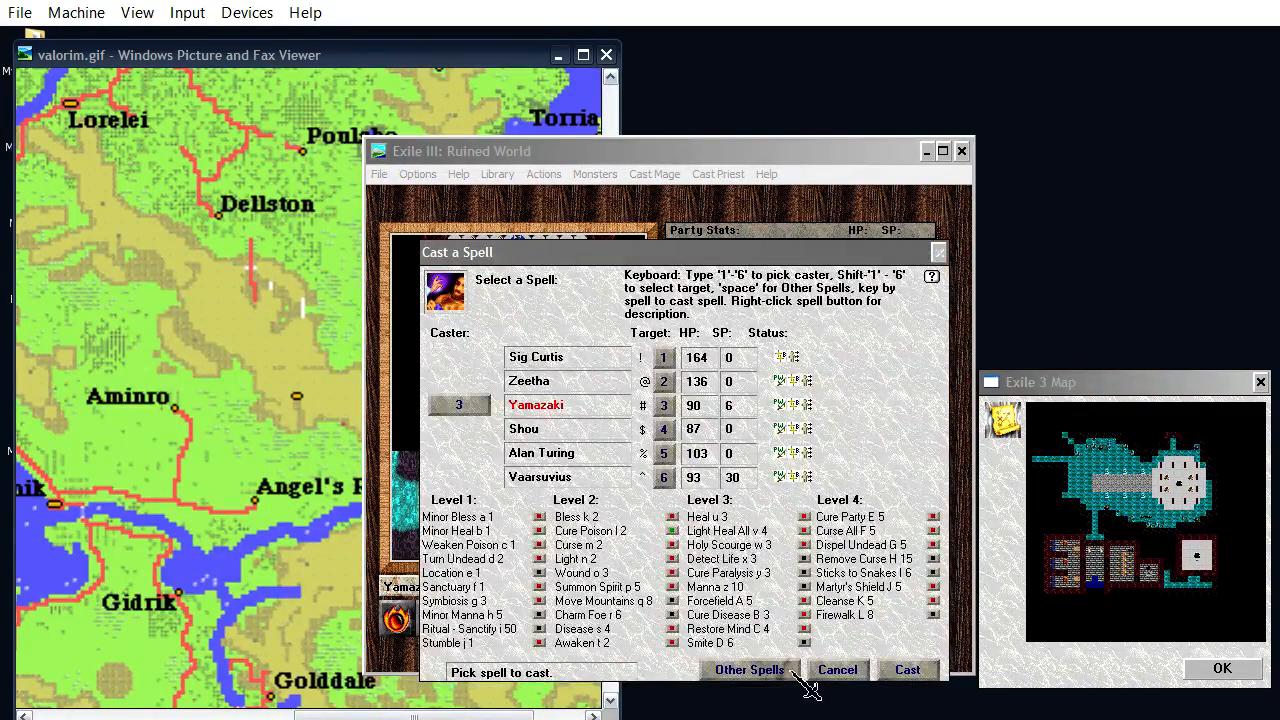
pyautogui.click(906, 668)
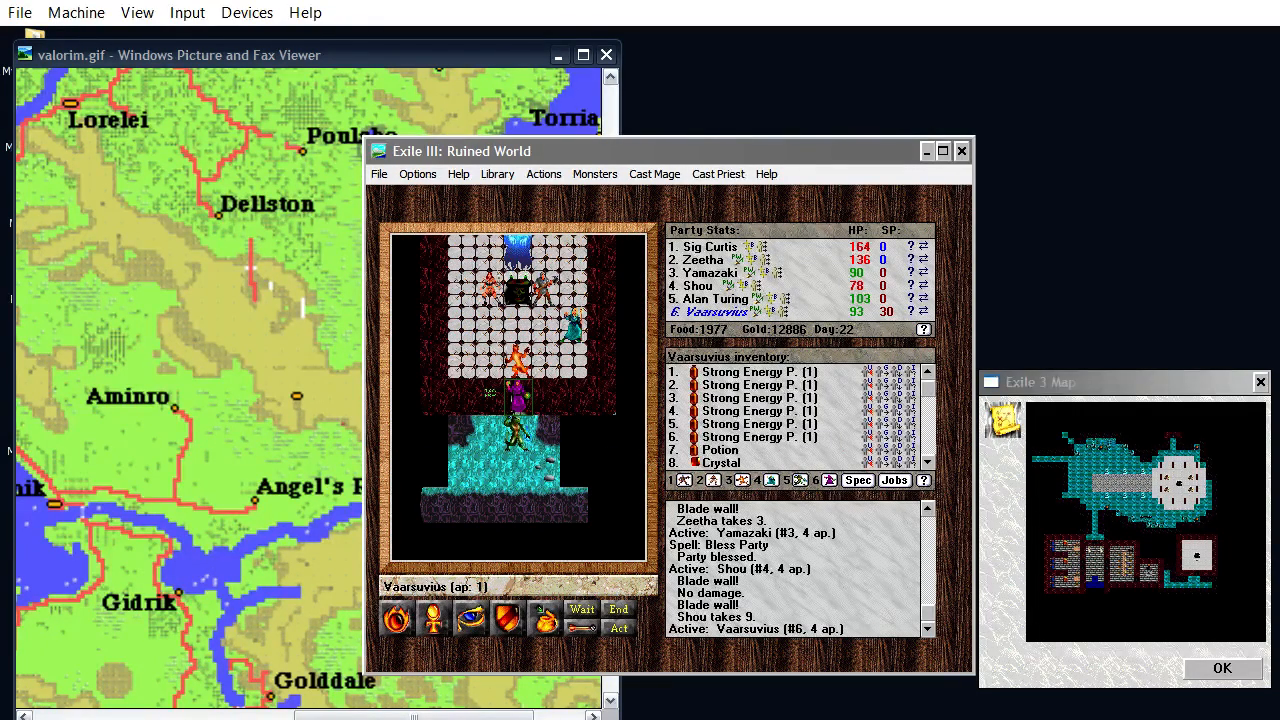
pyautogui.click(654, 172)
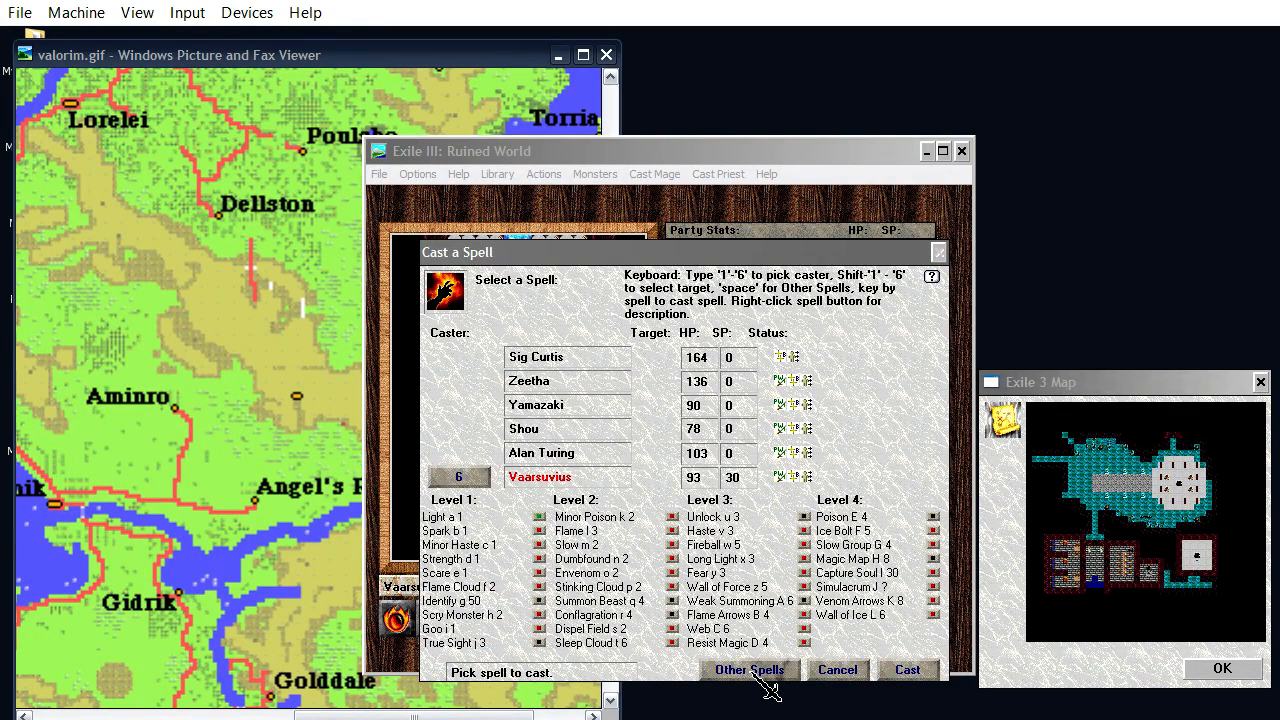
pyautogui.moveTo(924, 656)
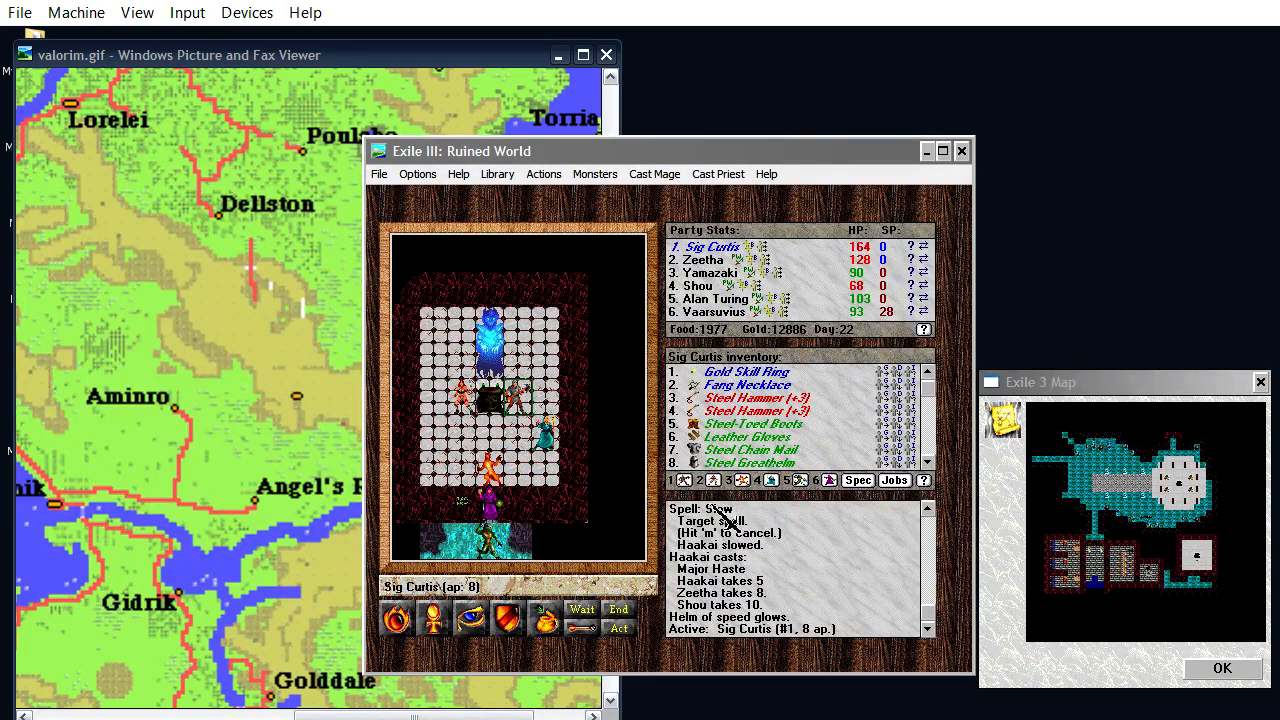
pyautogui.moveTo(810, 610)
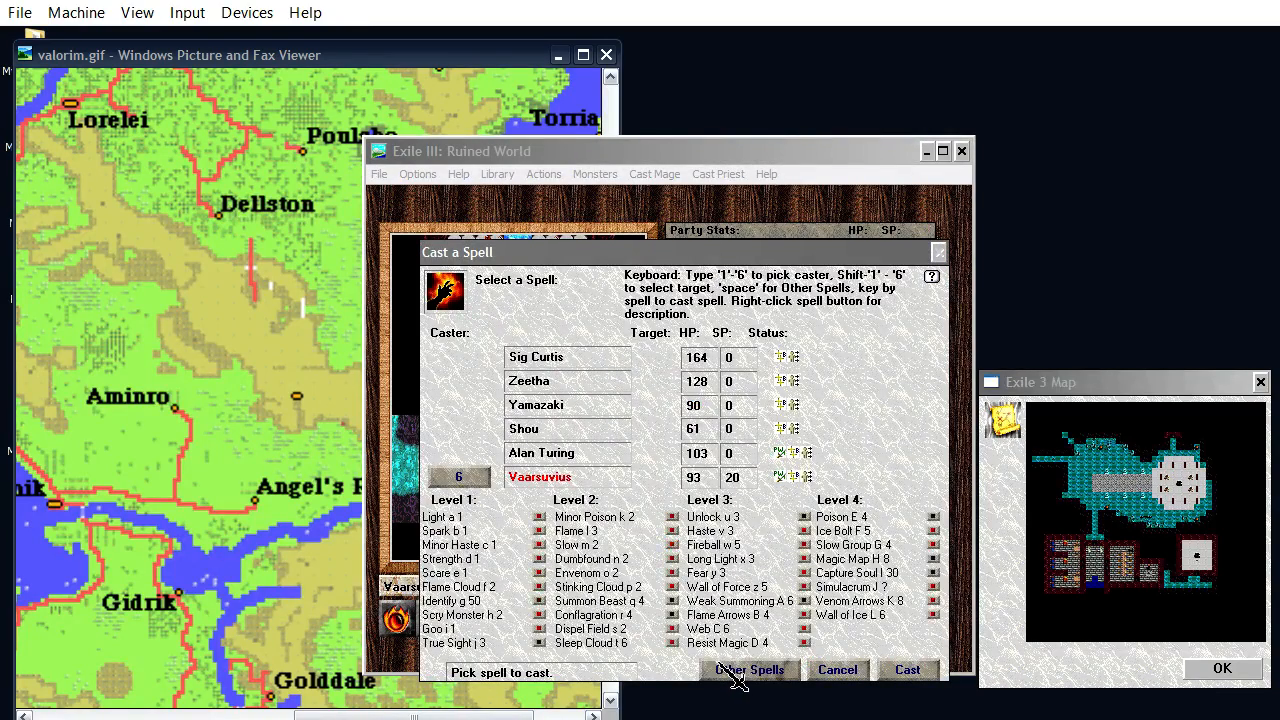
pyautogui.moveTo(680, 644)
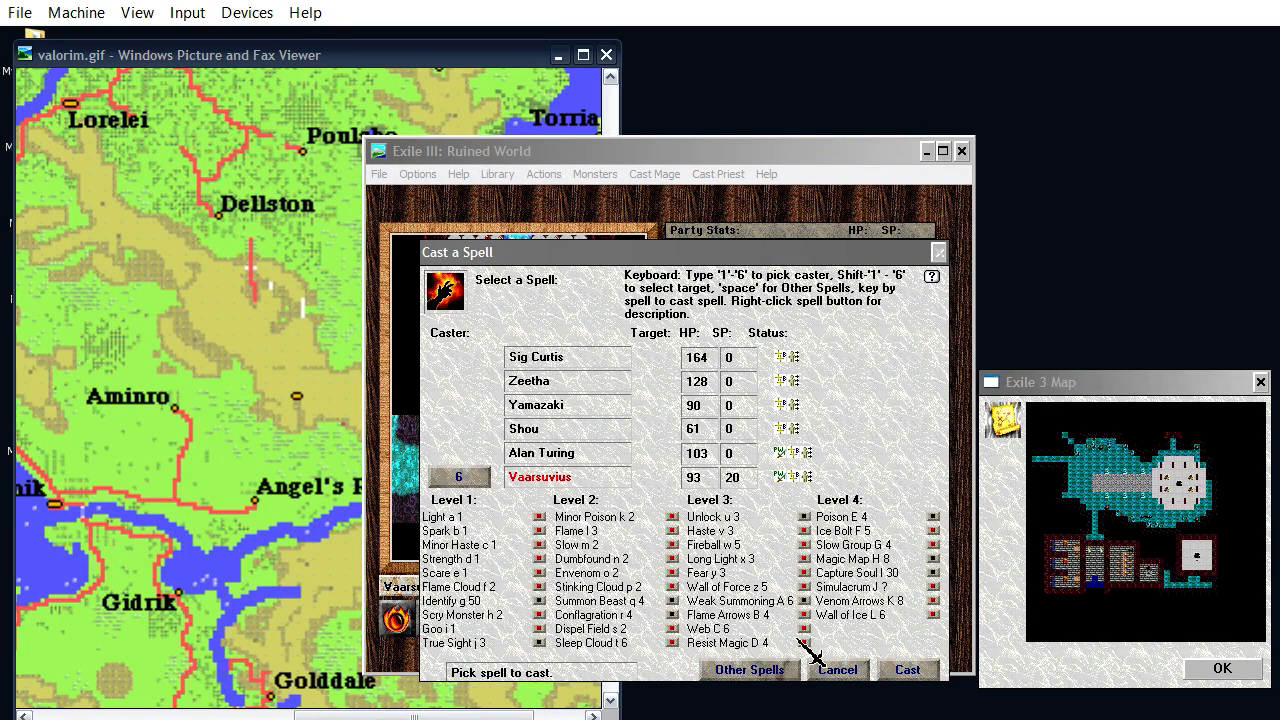
pyautogui.moveTo(800, 660)
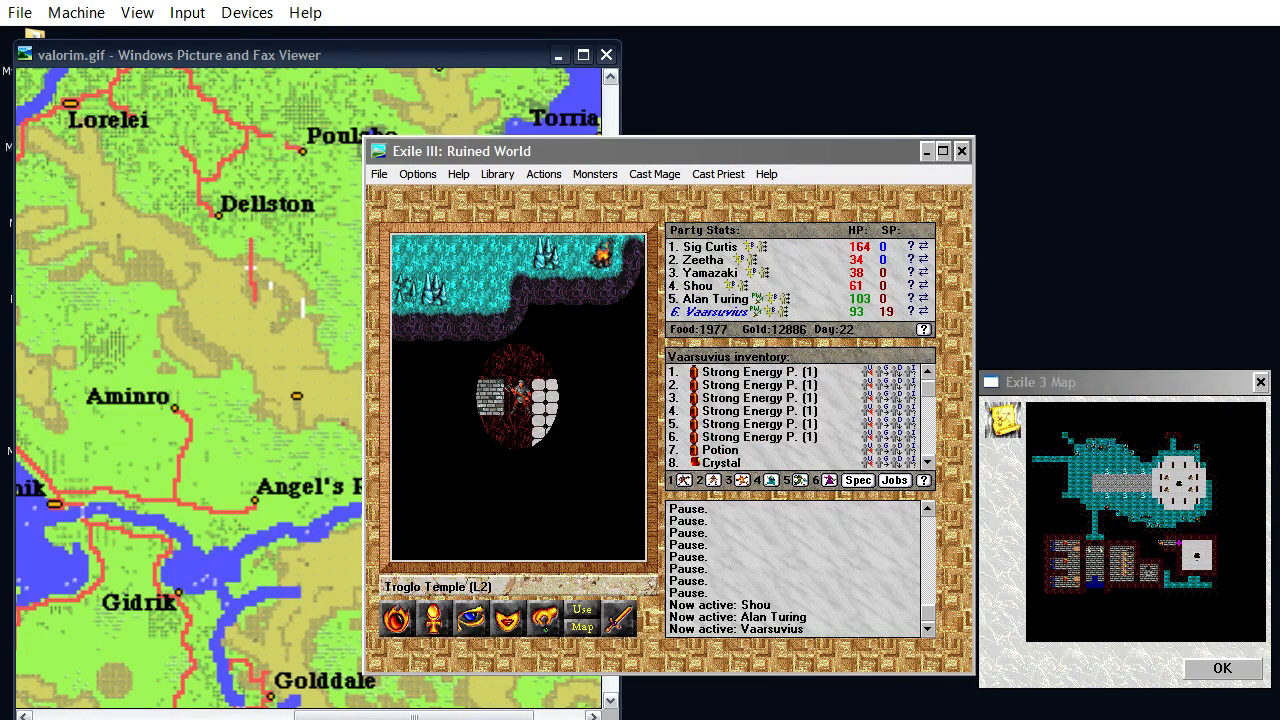
pyautogui.click(654, 172)
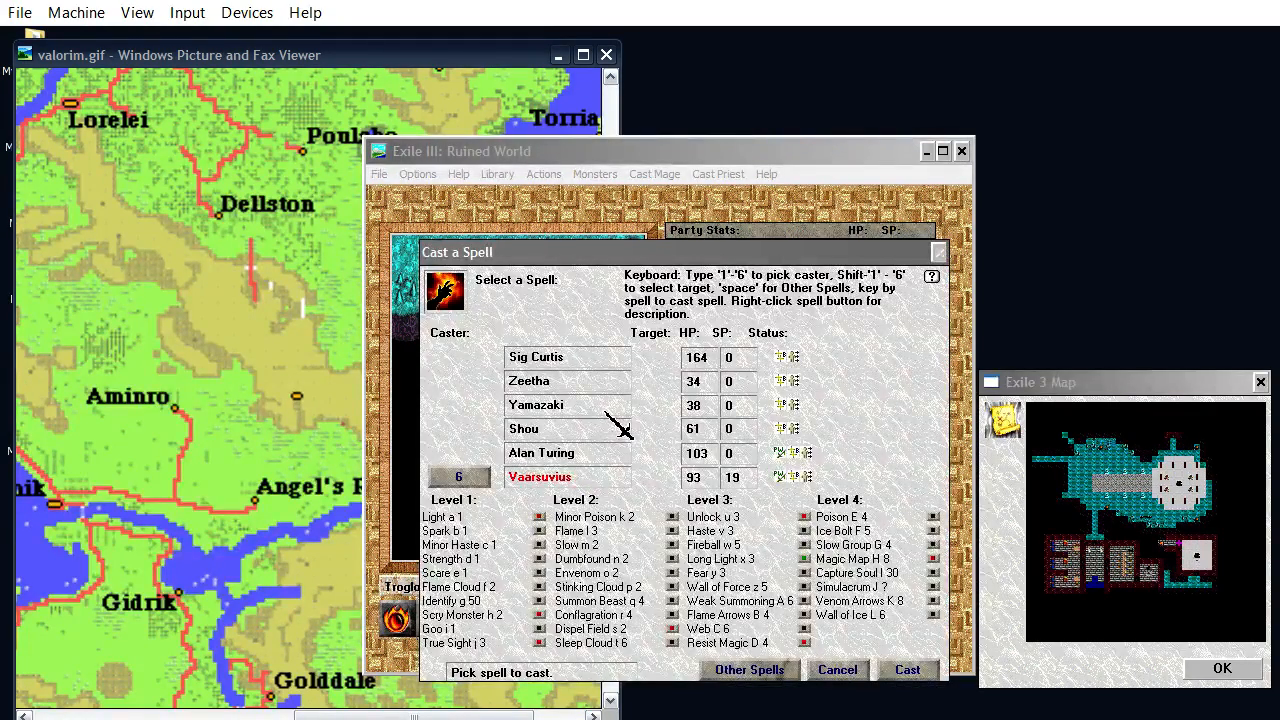
pyautogui.click(836, 668)
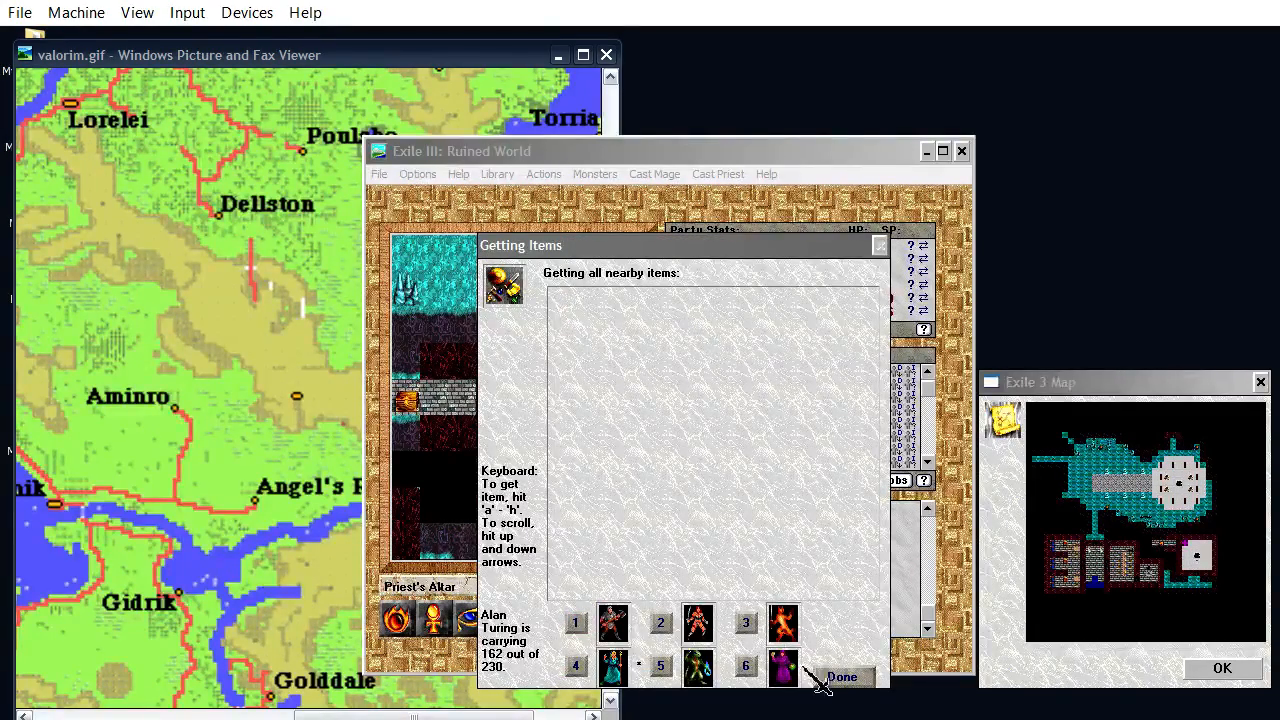
# Gather the Priest's Altar loot, bringing gold to 13034, and close Getting Items
pyautogui.click(840, 676)
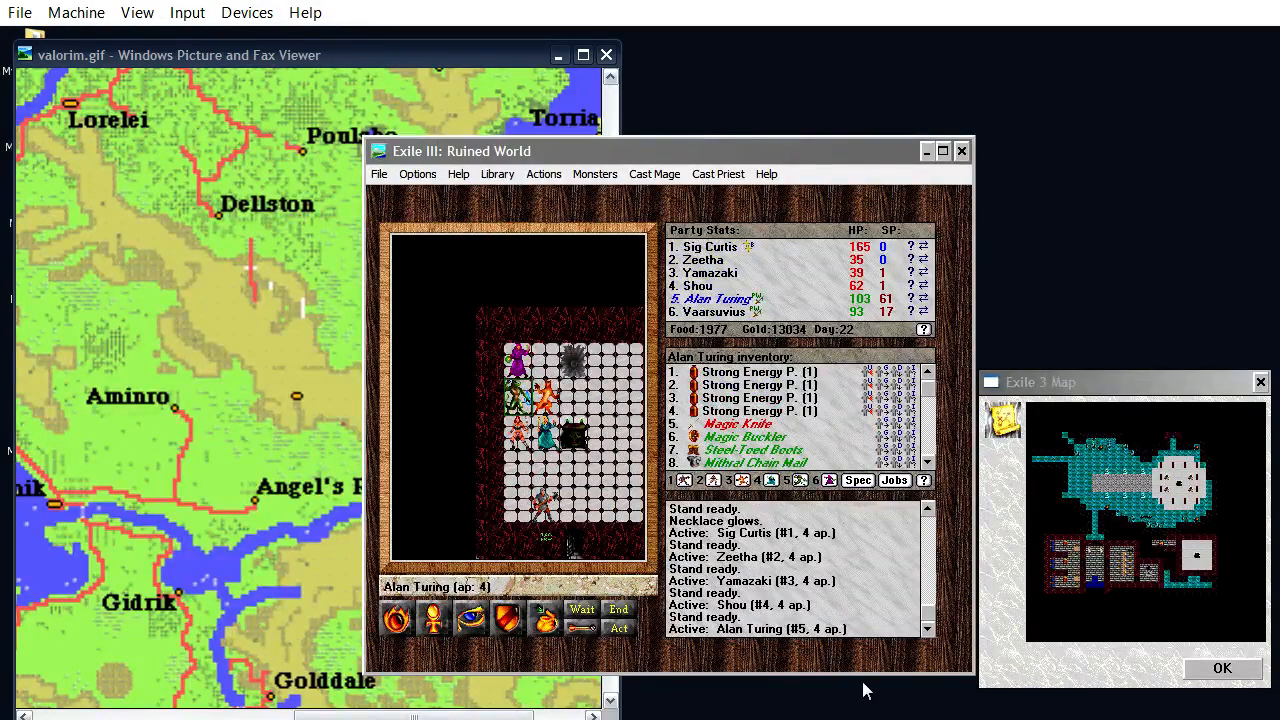
# Have Alan Turing cast a level 5–7 mage spell and walk into the Treasure Room
pyautogui.click(654, 172)
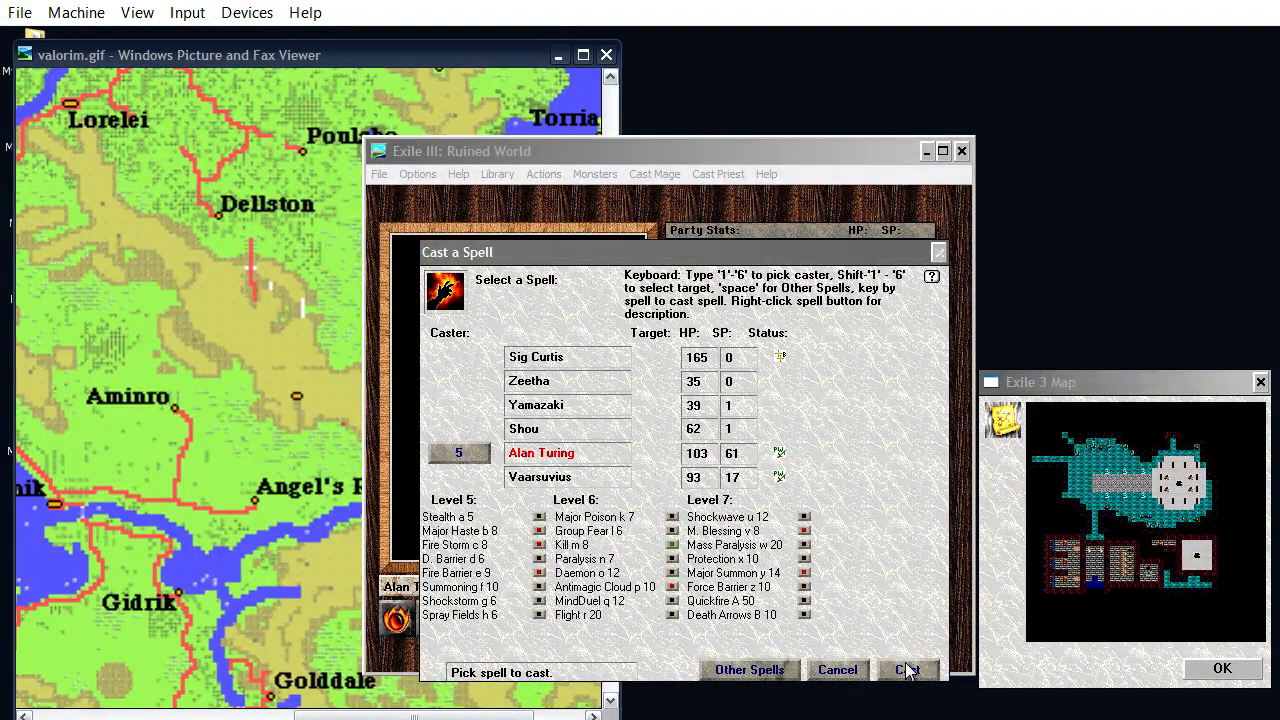
pyautogui.click(908, 670)
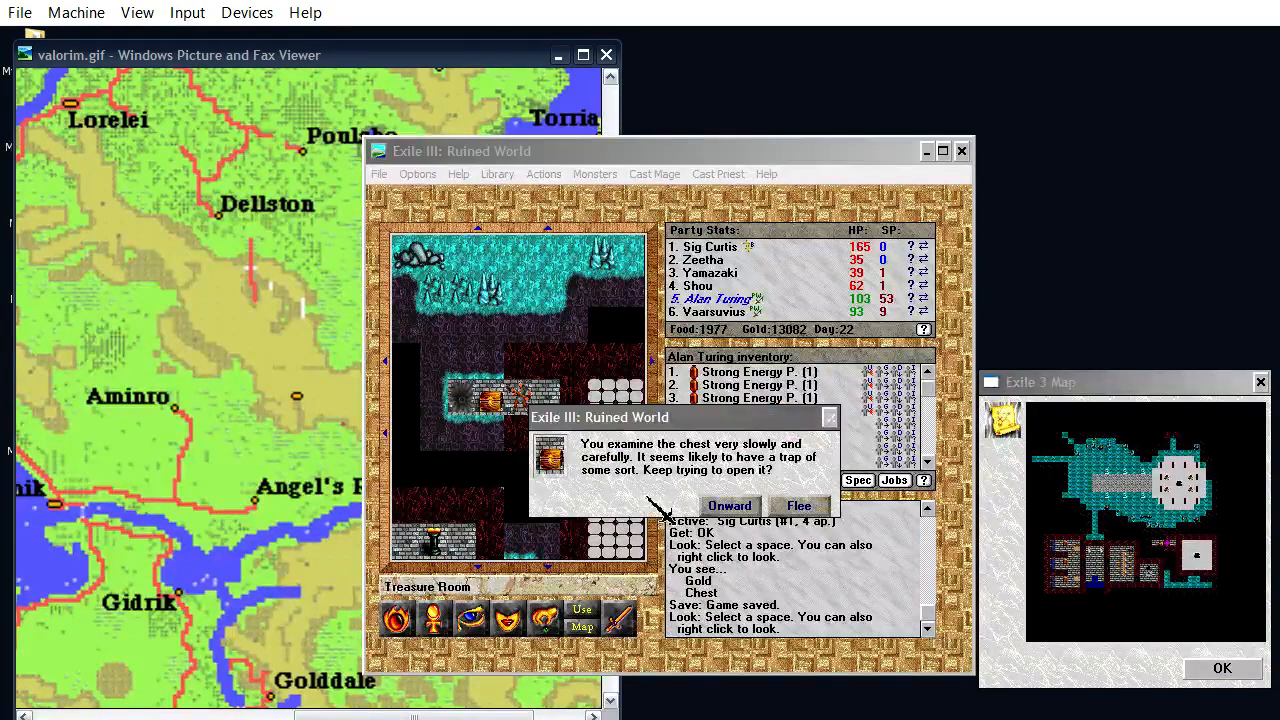
# Open the trapped chest with a chosen character and loot its contents, including Robes
pyautogui.click(730, 504)
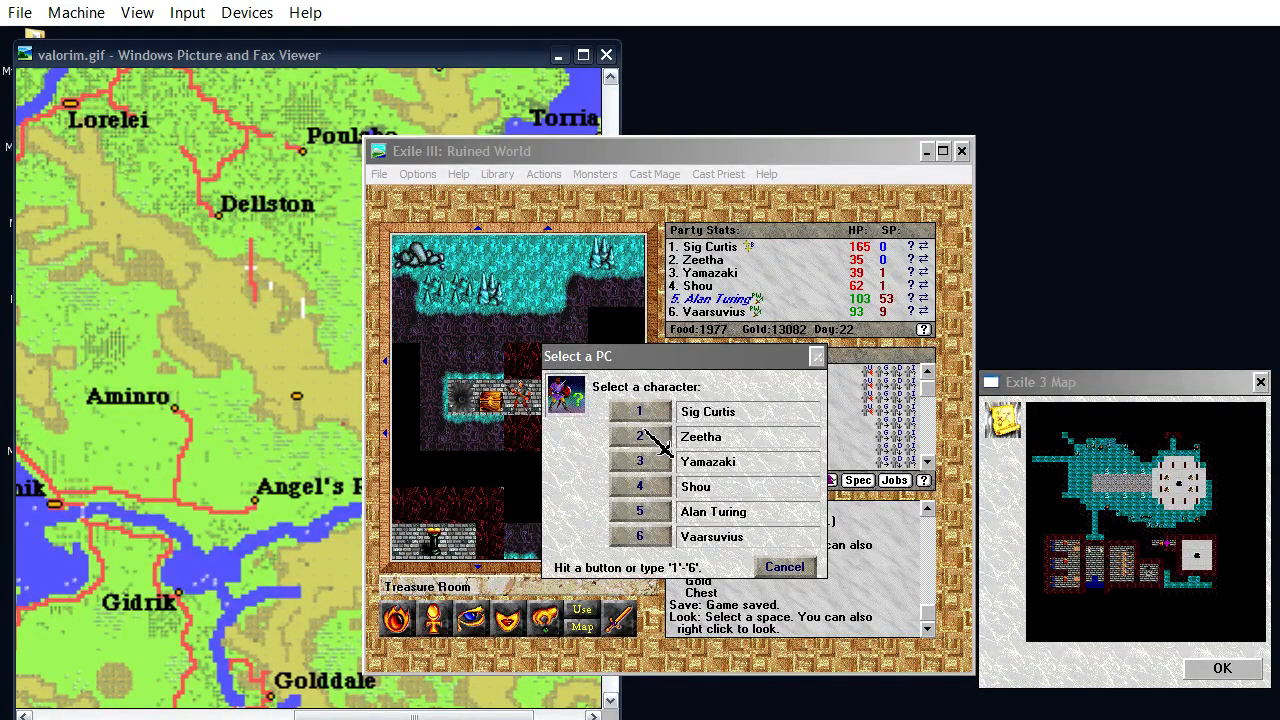
pyautogui.click(640, 512)
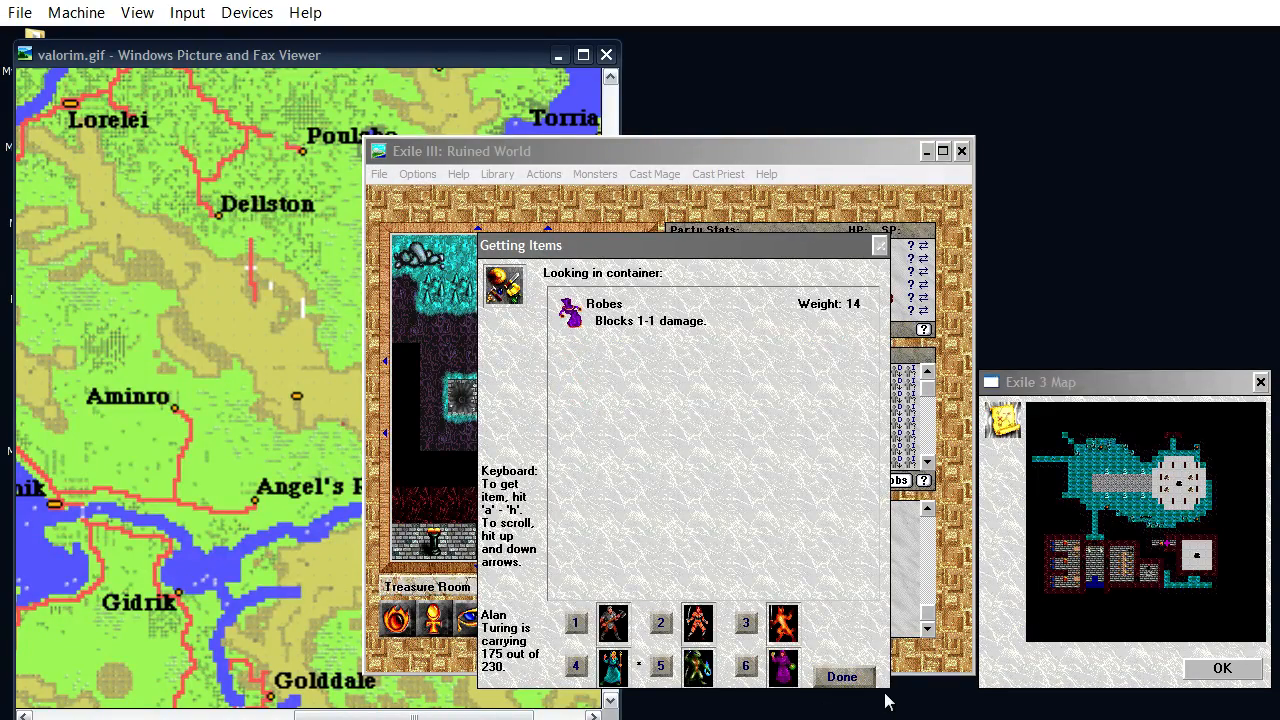
pyautogui.click(844, 676)
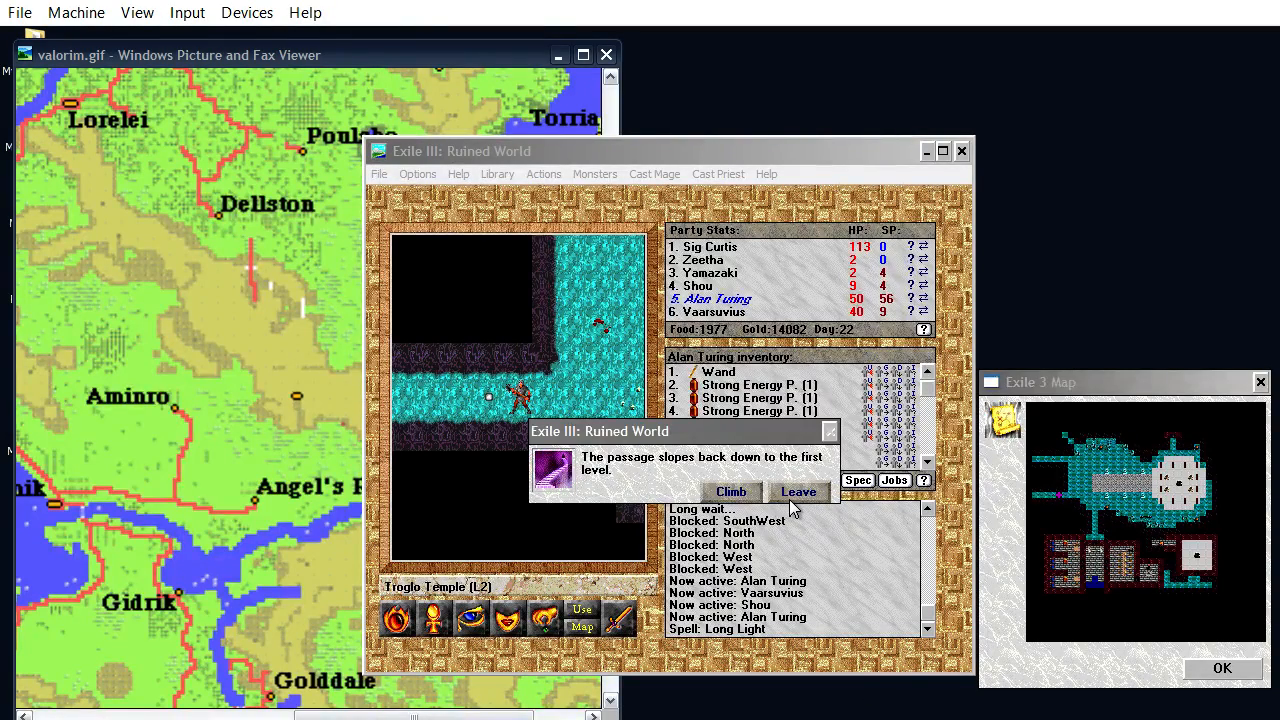
# Decline the passage once, then climb it back to the temple's first level
pyautogui.click(796, 492)
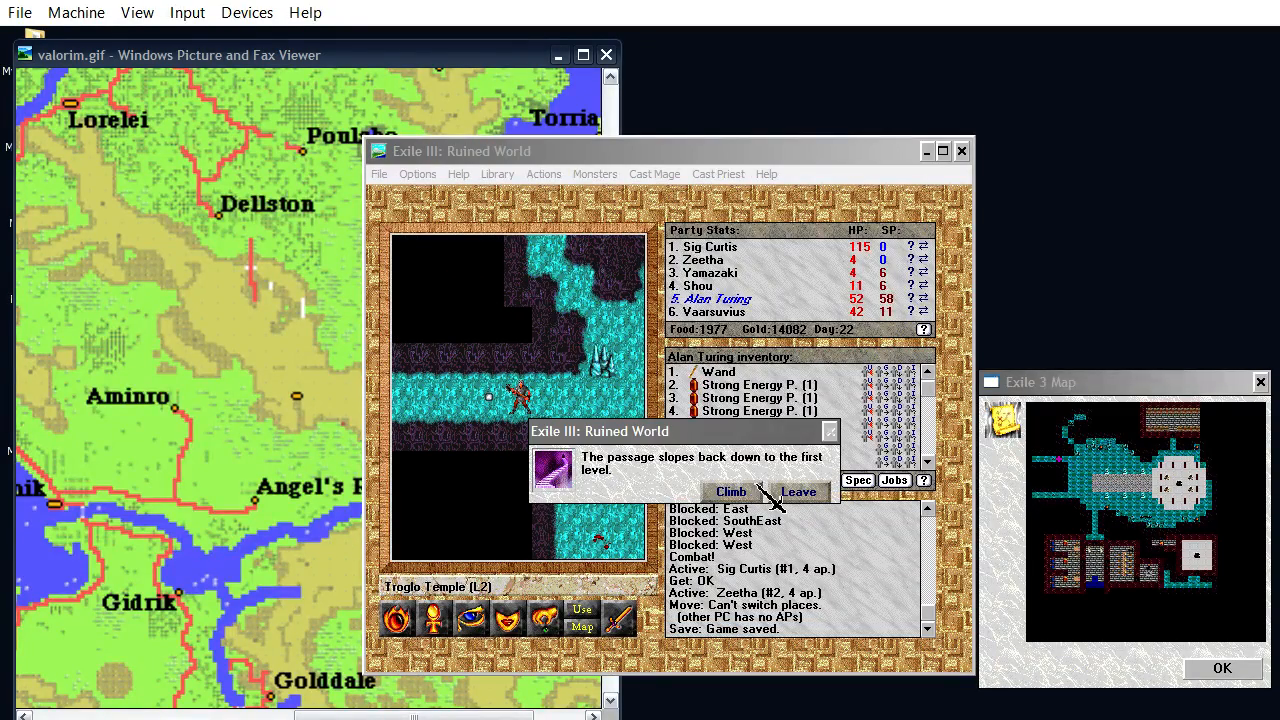
pyautogui.click(732, 492)
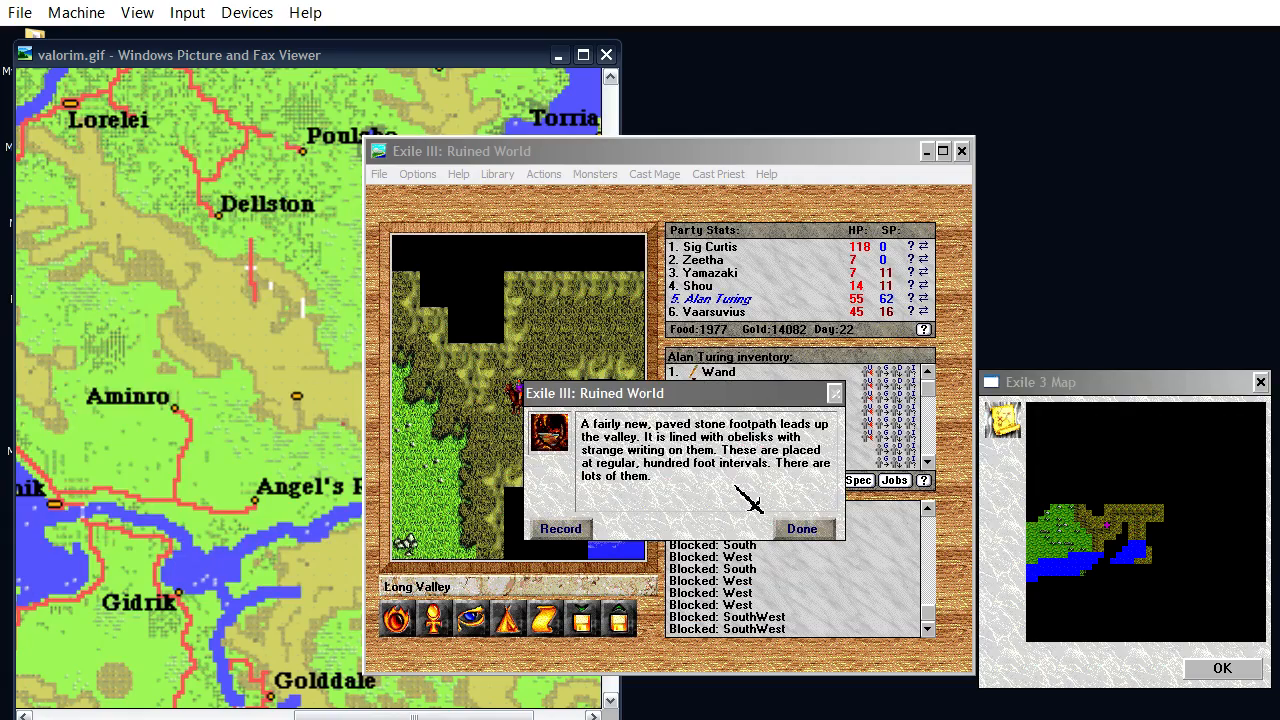
# Dismiss the Long Valley footpath description and continue into Eastern Valorim
pyautogui.click(804, 528)
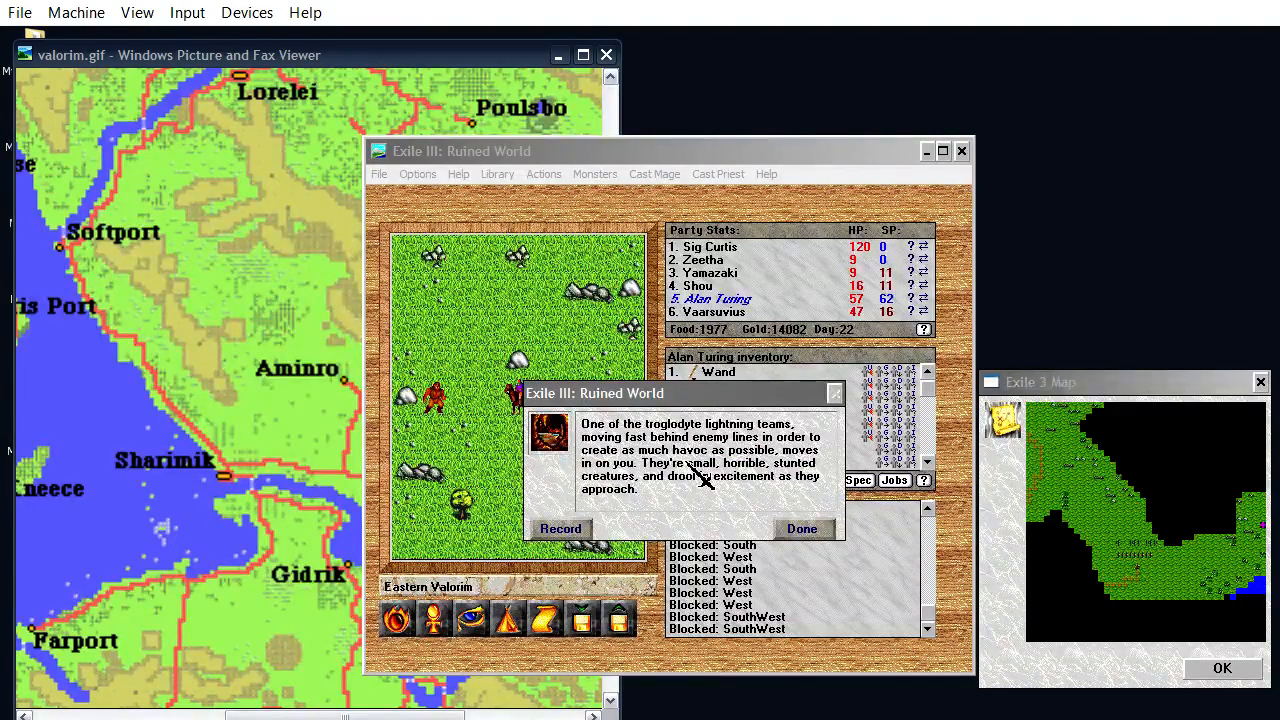
# Engage the troglodyte lightning team and fight them until the raiding party falls
pyautogui.click(802, 528)
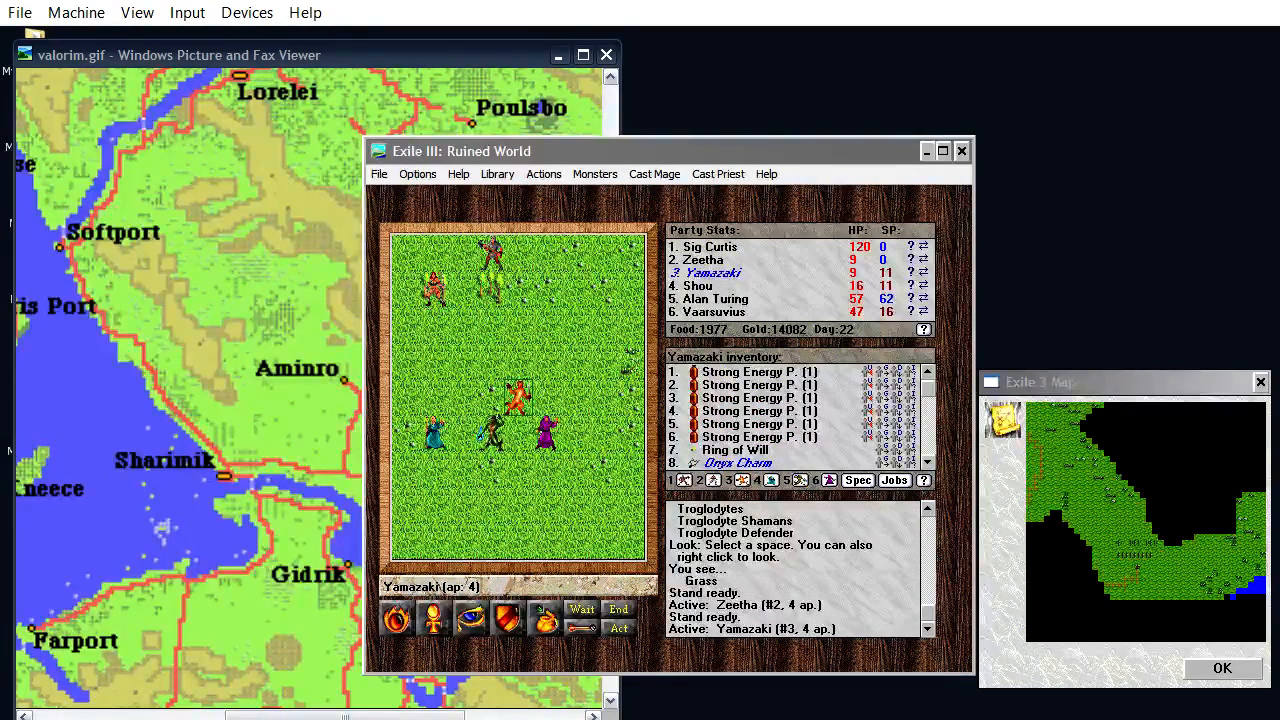
pyautogui.click(654, 172)
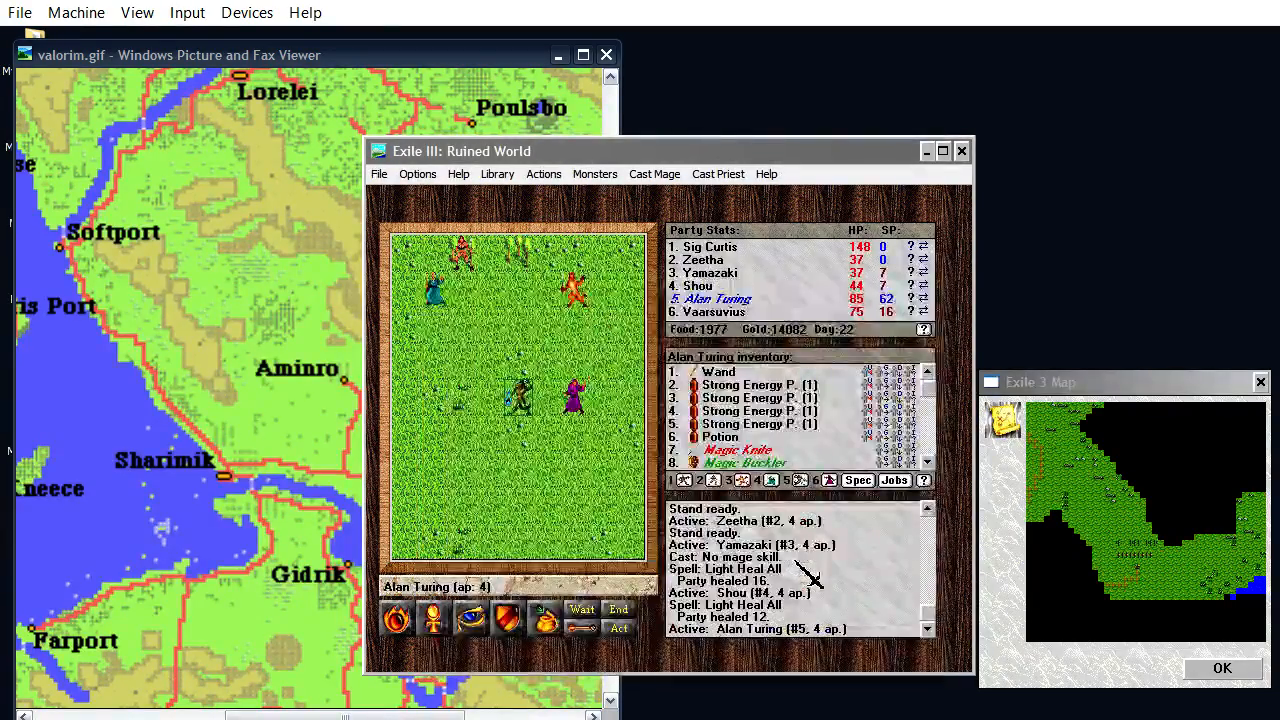
pyautogui.click(654, 172)
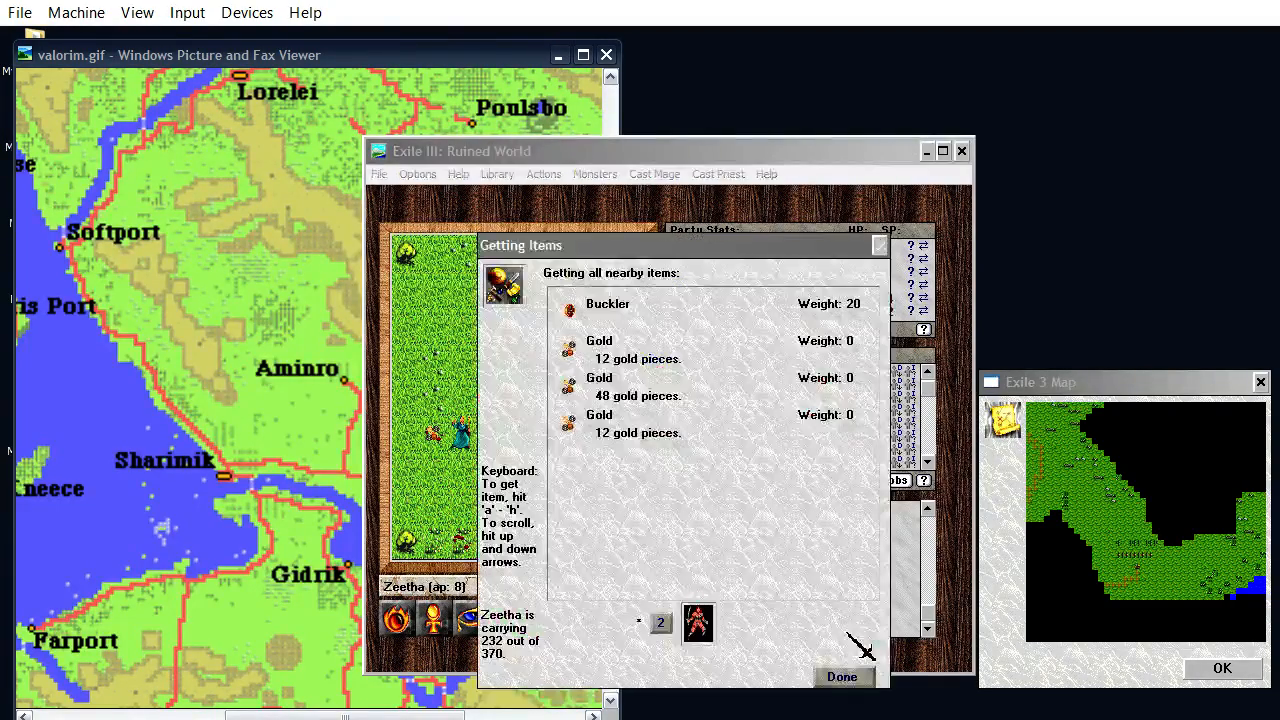
# Finish collecting the 72 dropped gold, bringing the party to 14154
pyautogui.click(840, 676)
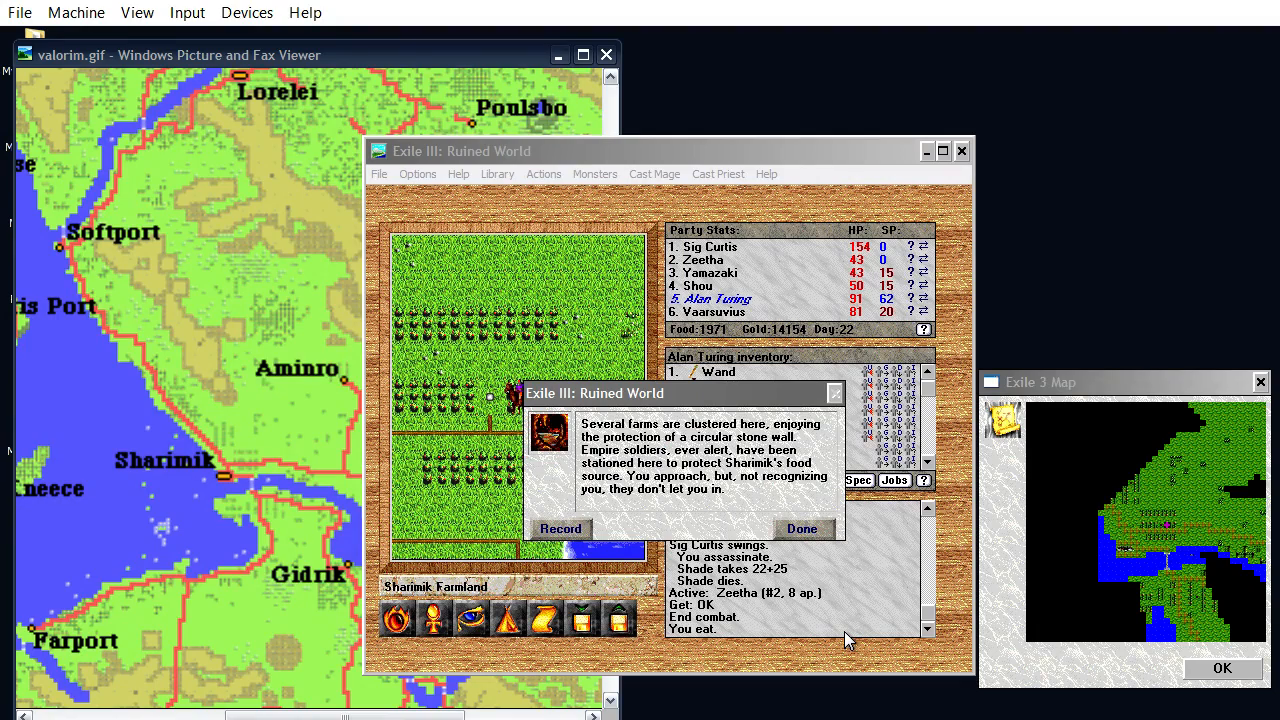
# Dismiss the Sharimik Farmland description to stand among the farm fields
pyautogui.click(802, 528)
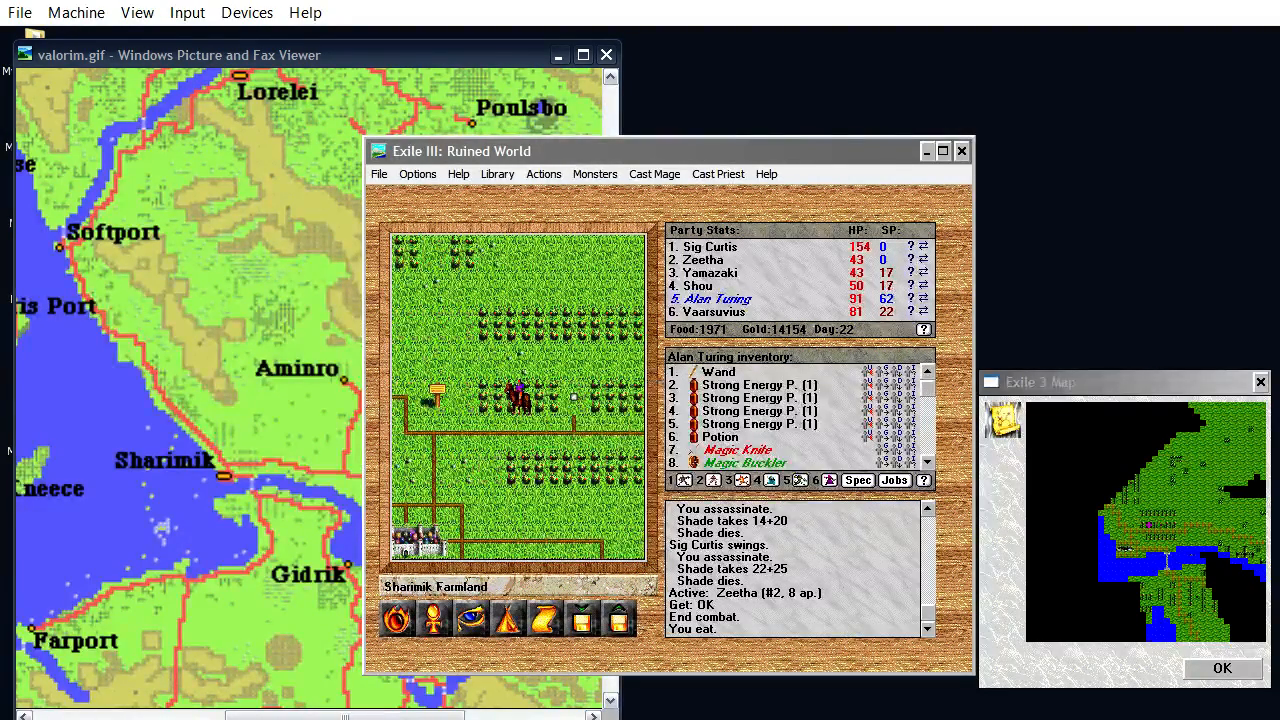